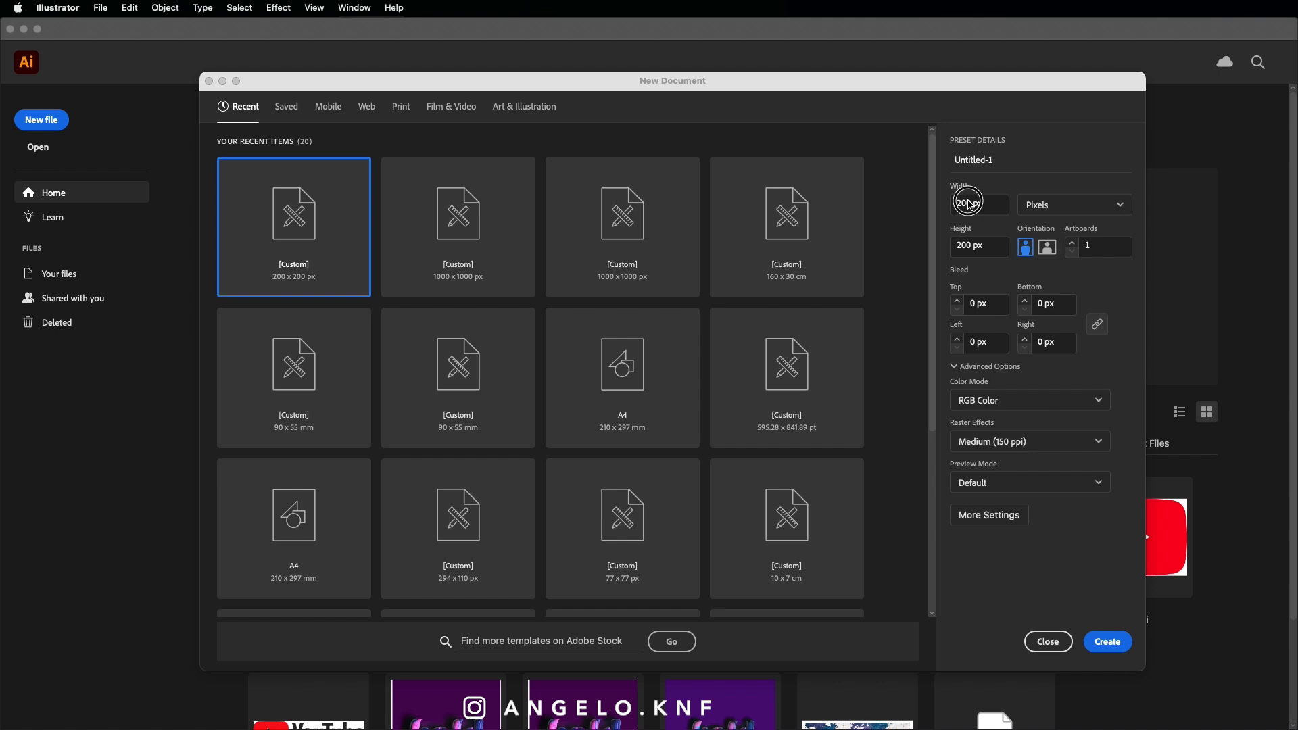
Step: Create a new 1000 by 1000 px Illustrator document
type("1000")
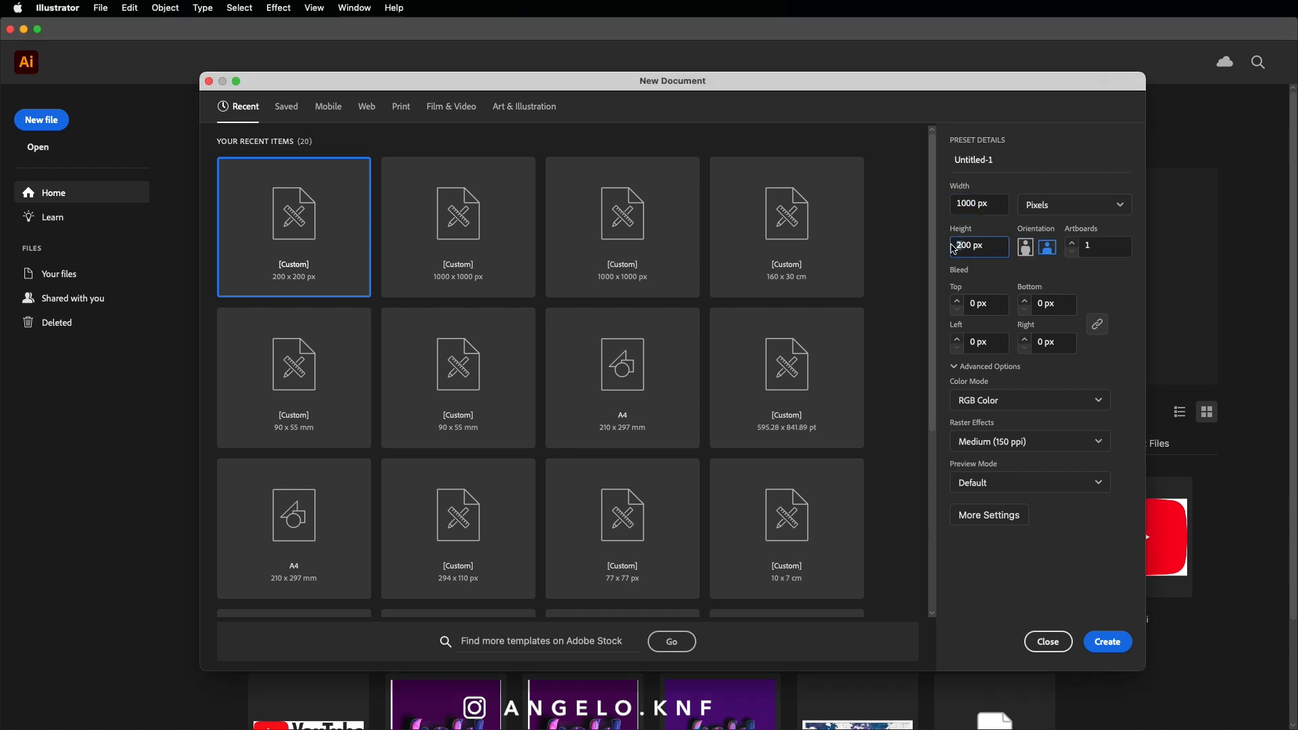
left_click(1107, 642)
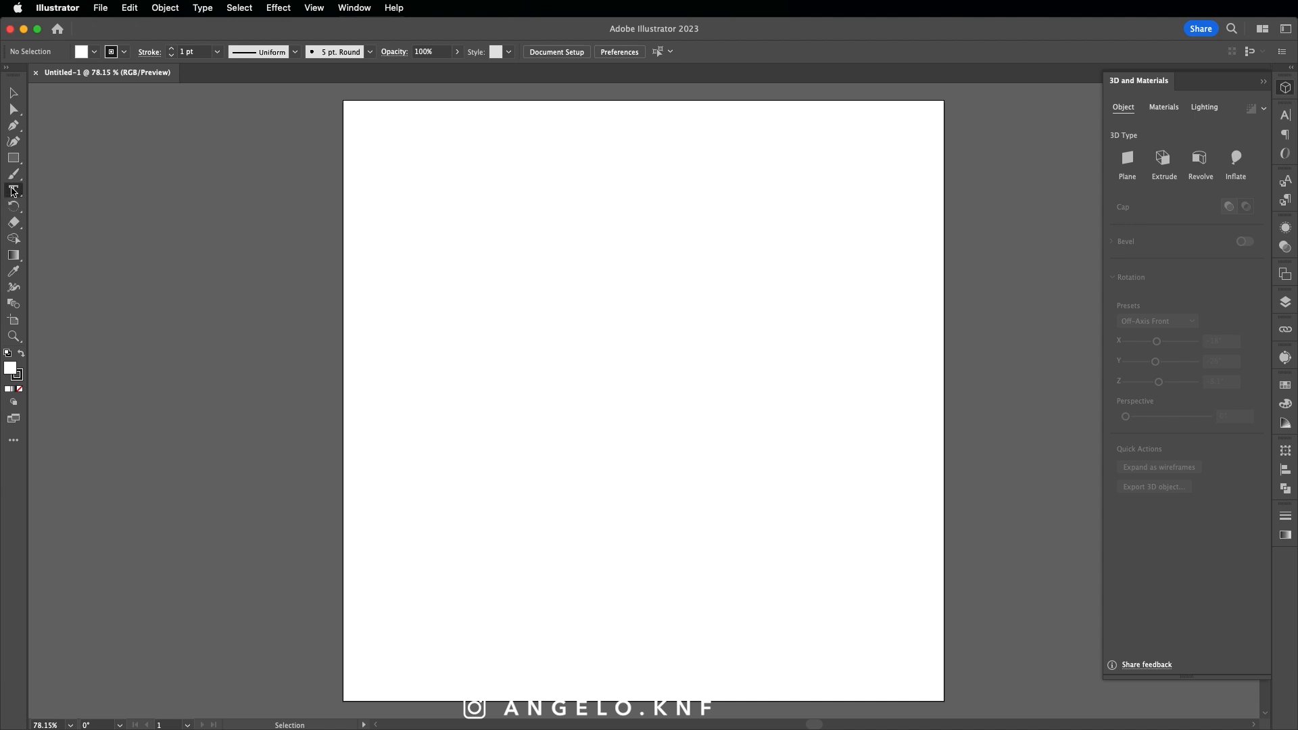
Step: Type 'I think I changed my mind about a million times' on the artboard, centred at 72 pt
left_click(13, 191)
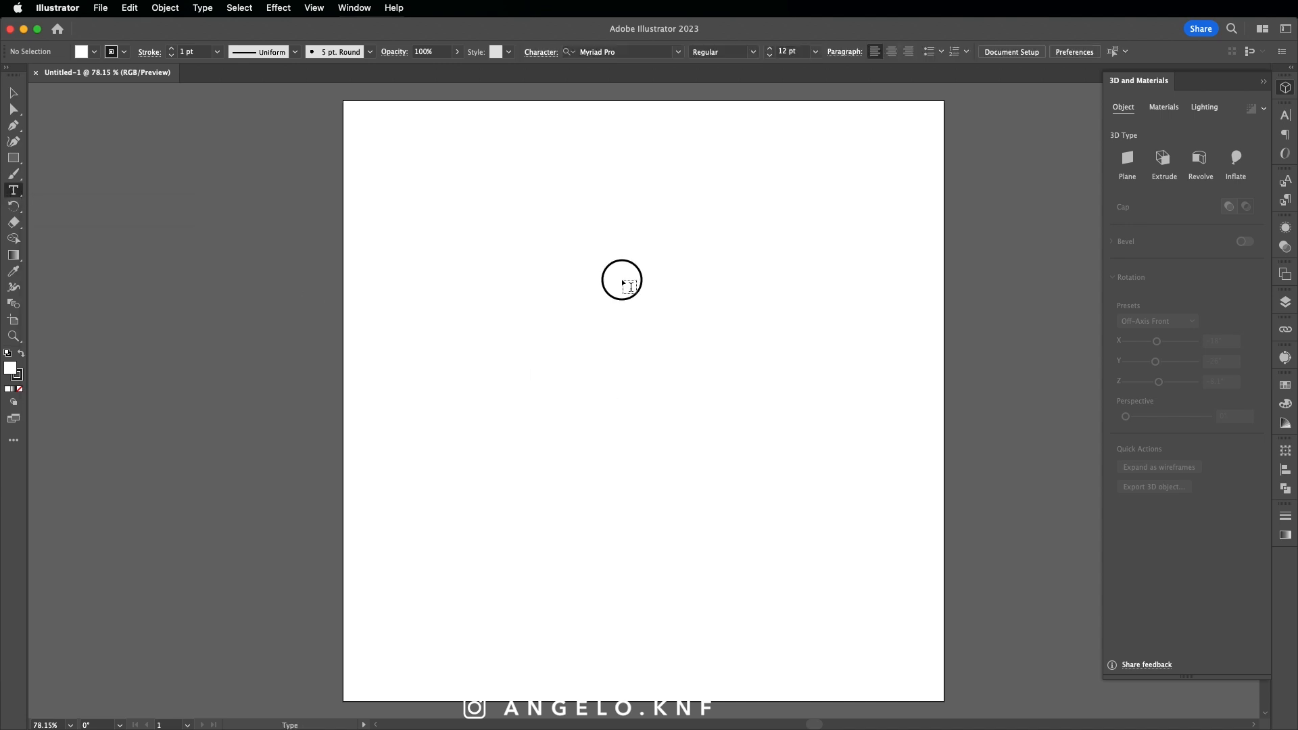
type("I think I changed my")
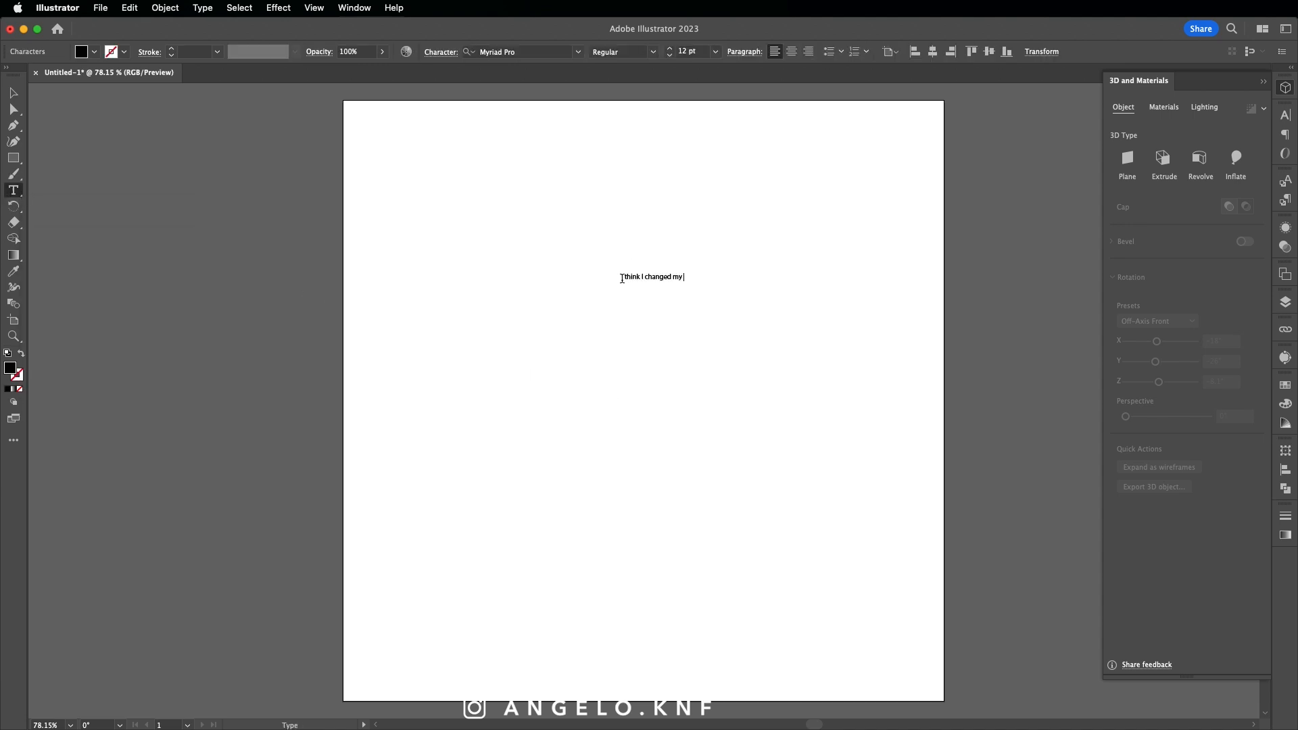
type("mind about a million times")
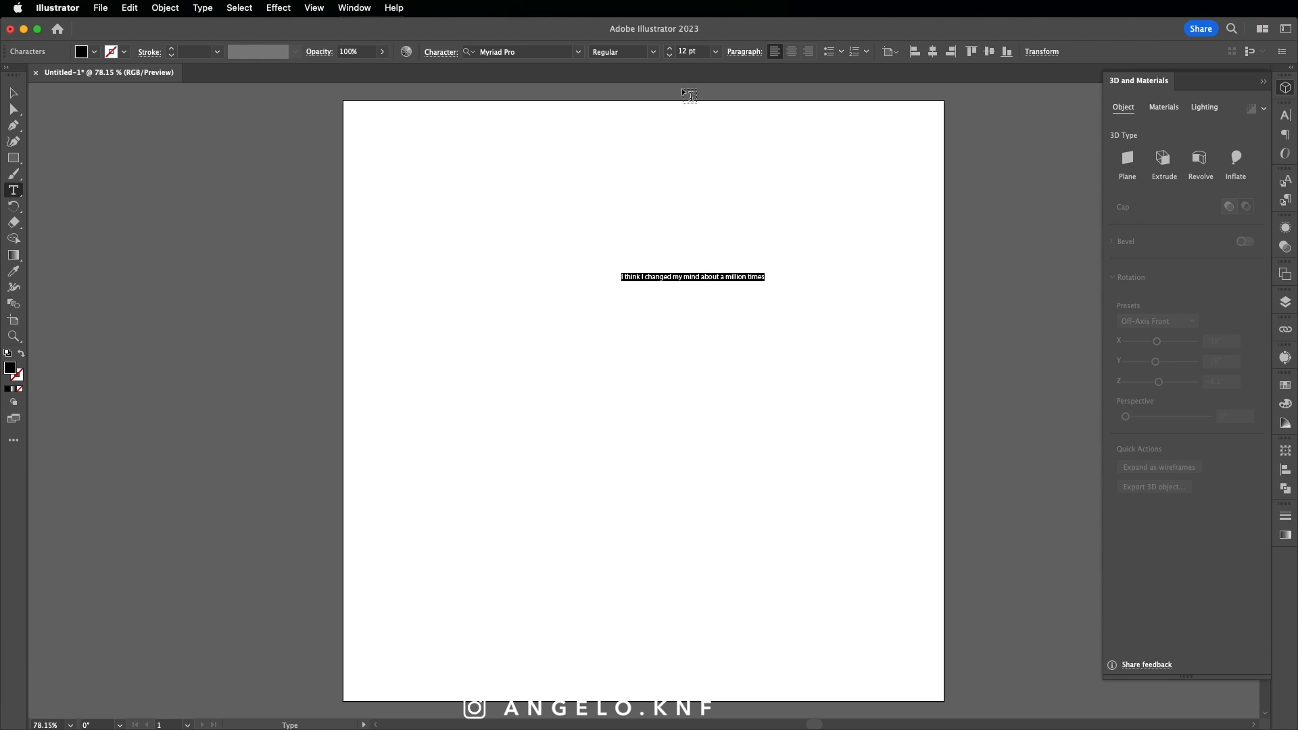
left_click(715, 51)
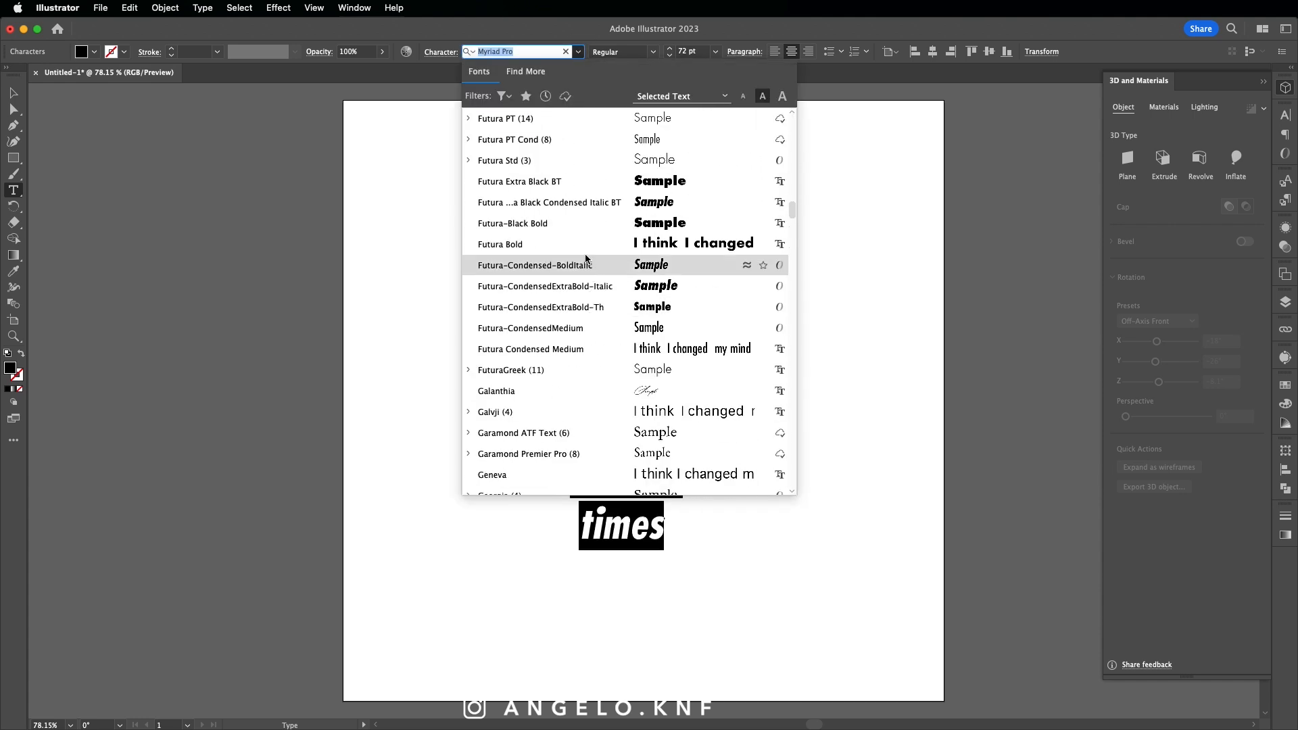
Step: Apply the Futura-Black Bold font to the quote text
left_click(513, 223)
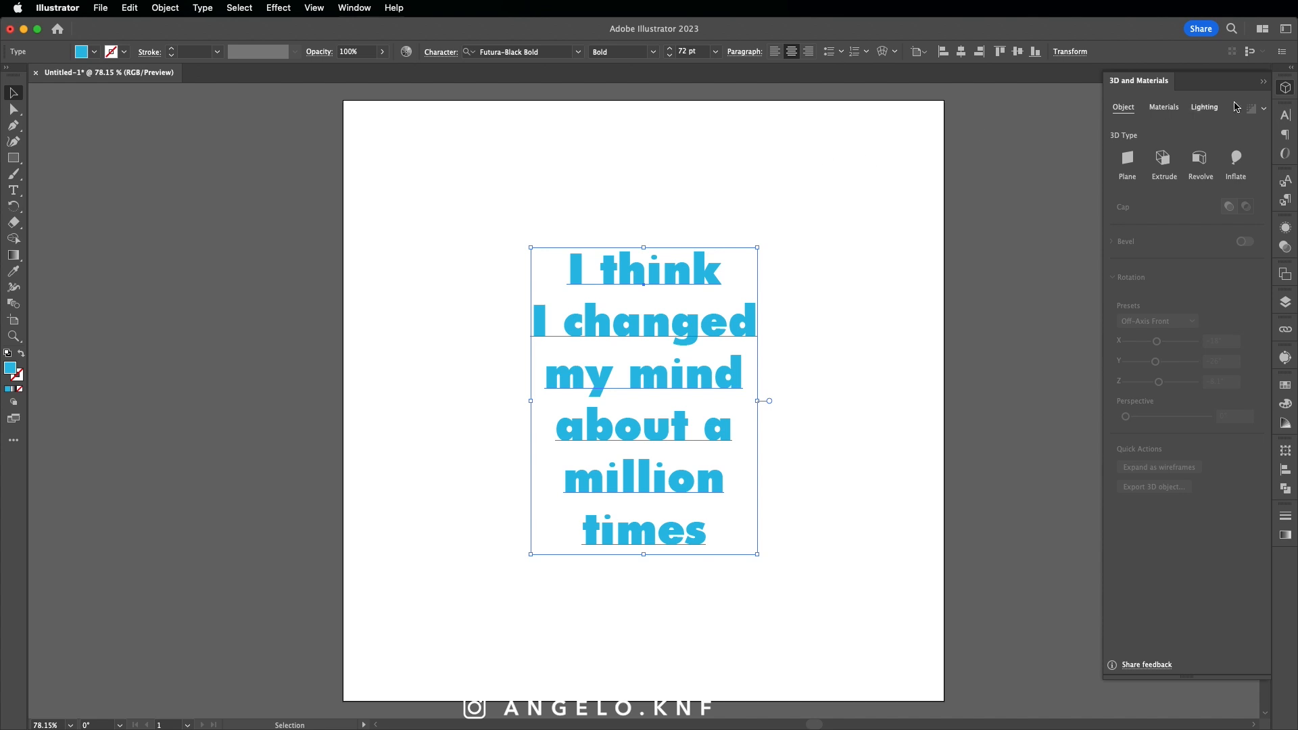
mouse_move(1287, 89)
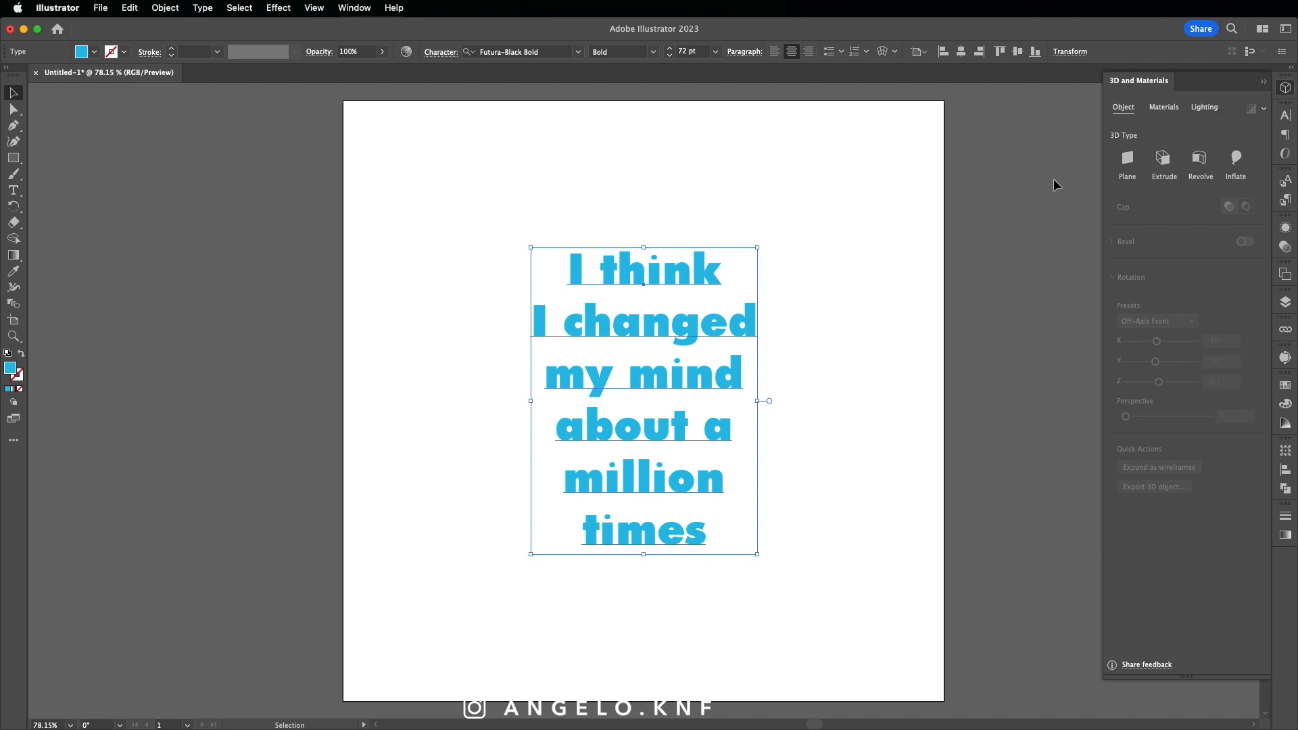
mouse_move(209, 19)
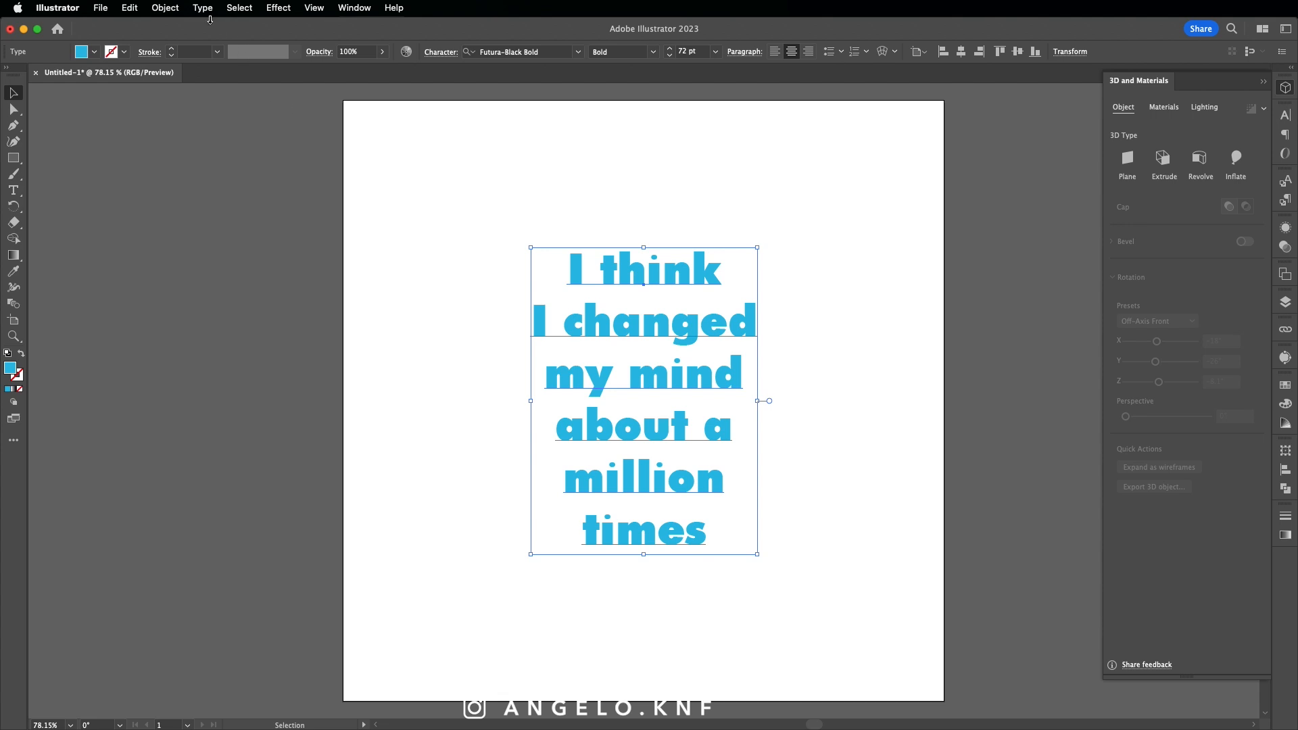
Step: Open the Effect menu to reach 3D and Materials > Inflate
left_click(278, 7)
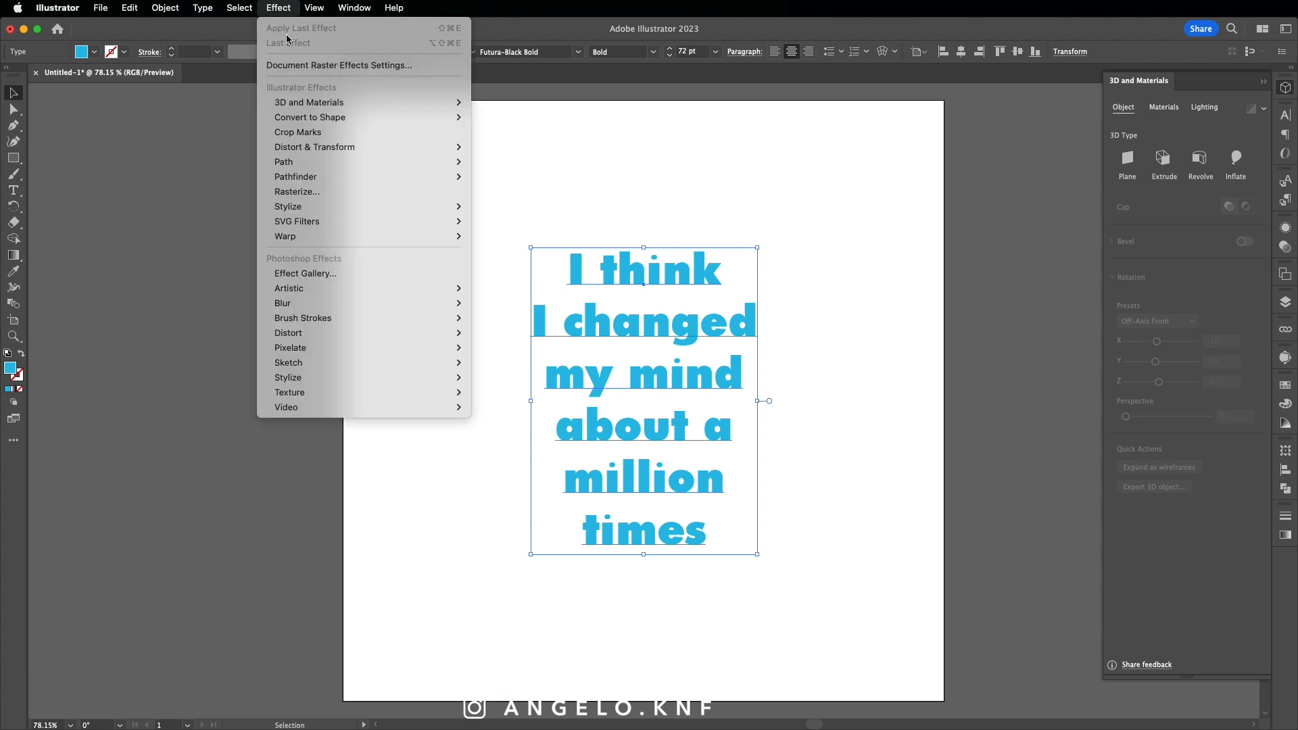
mouse_move(308, 102)
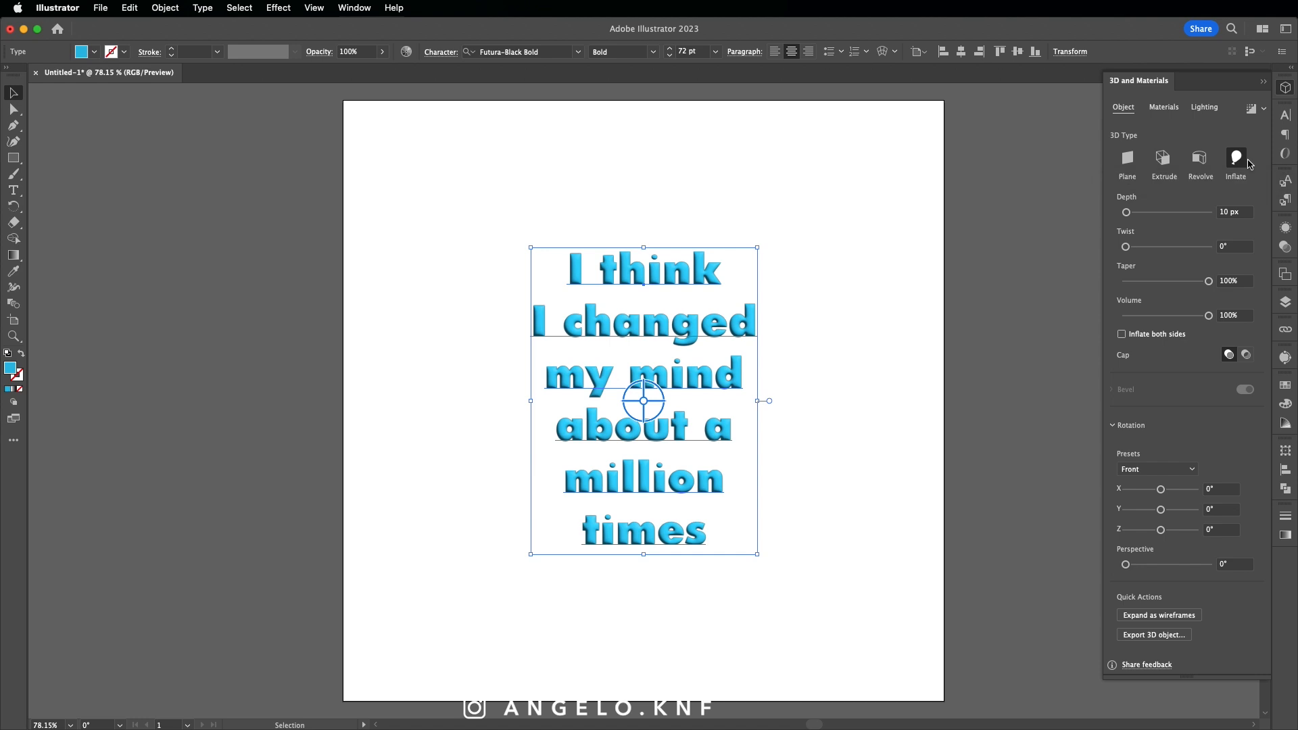
Step: Set the 3D letters to 30 px depth, 40% volume, and rotation 45°, 35°, 30°
left_click(1234, 212)
type("30")
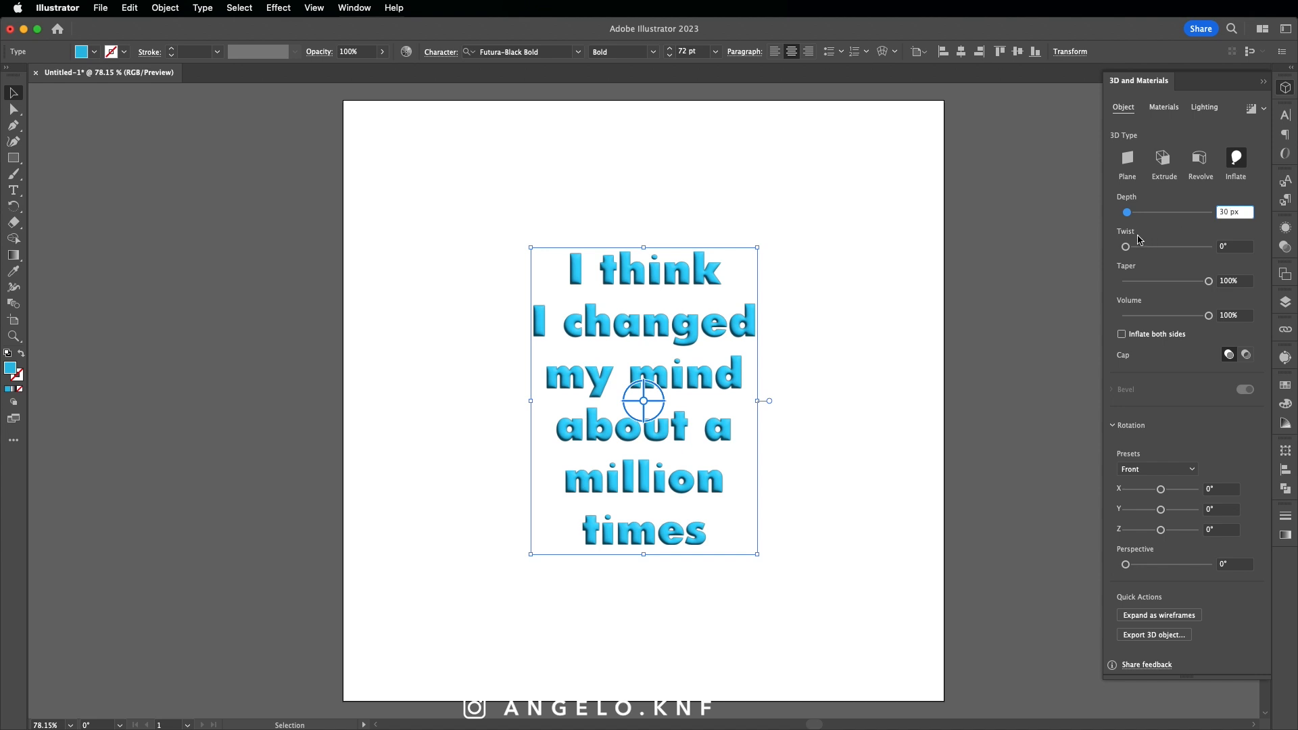
left_click(1234, 211)
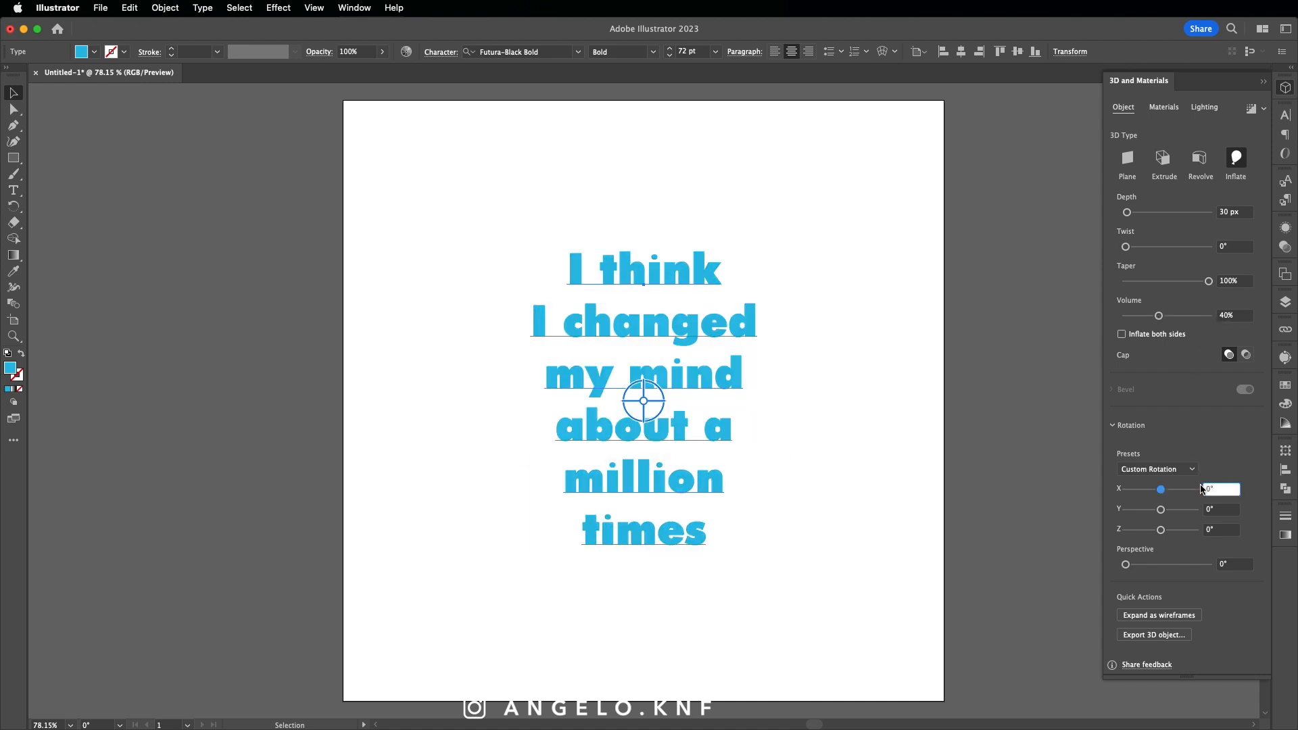
type("45")
left_click(1221, 509)
type("35")
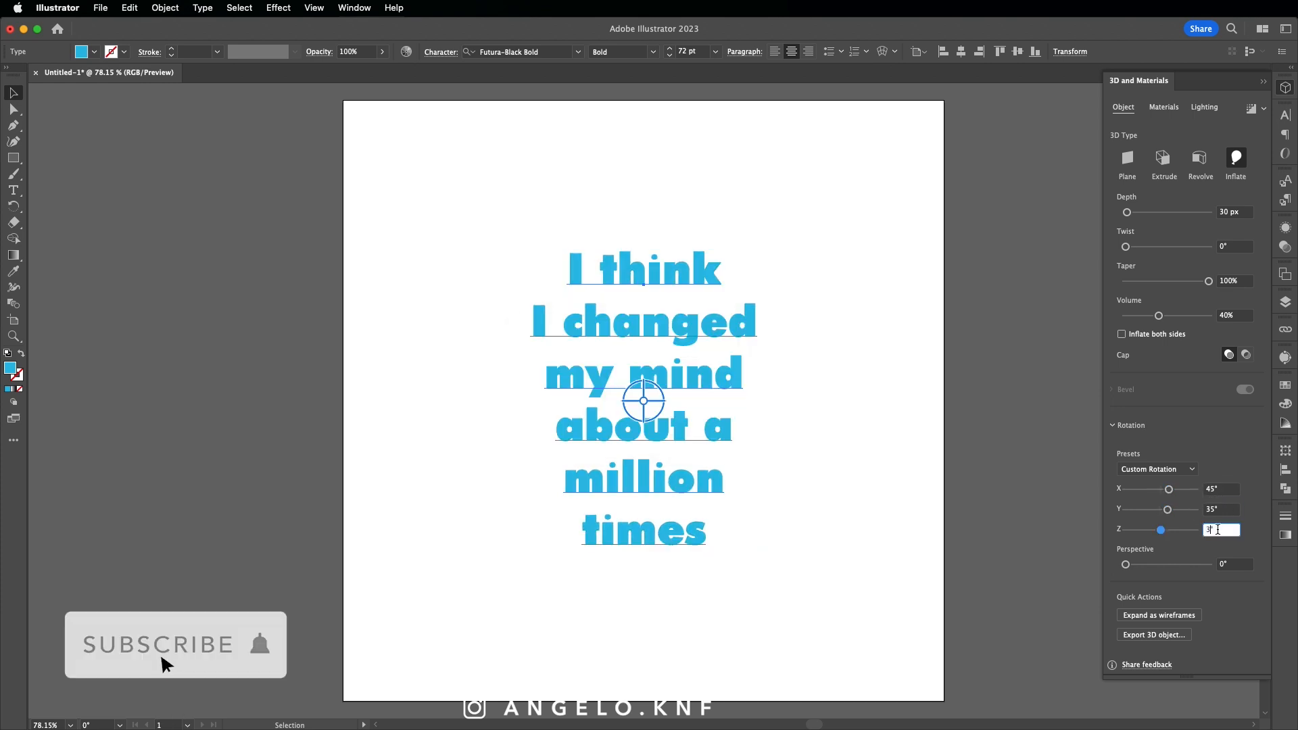
type("30°")
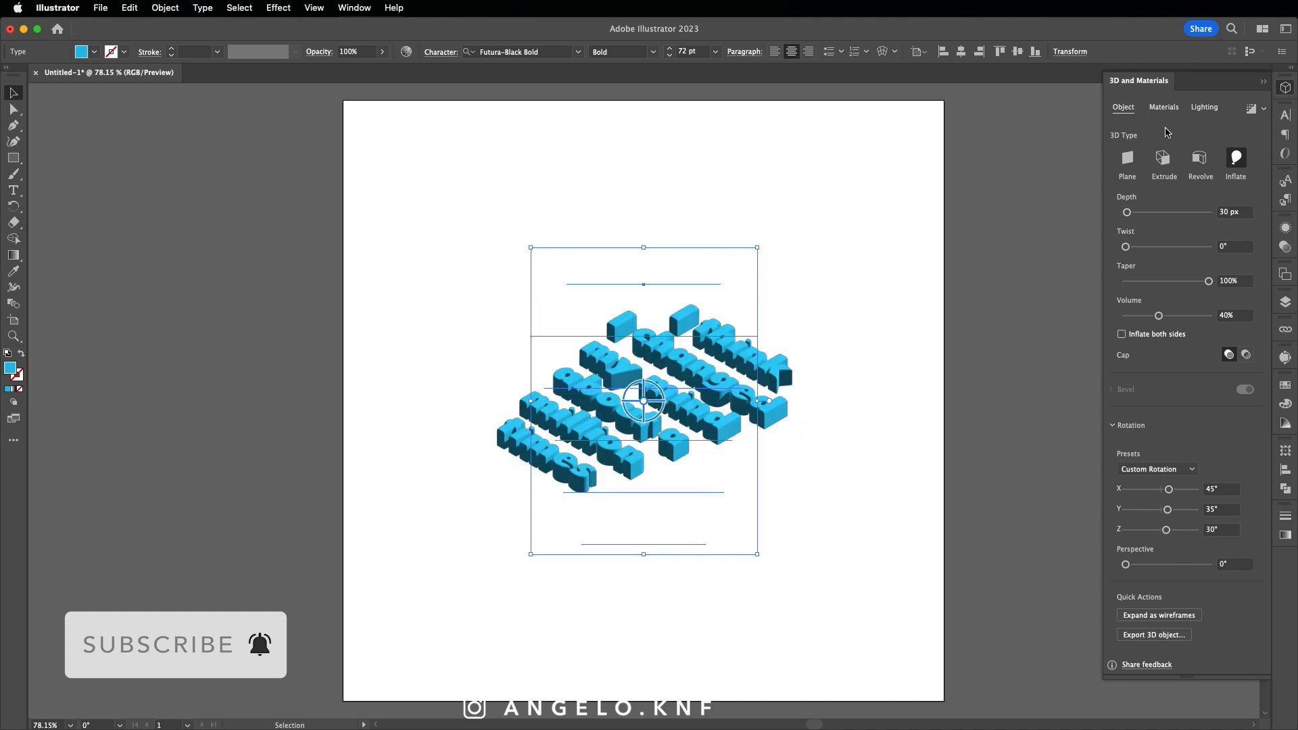
left_click(1163, 107)
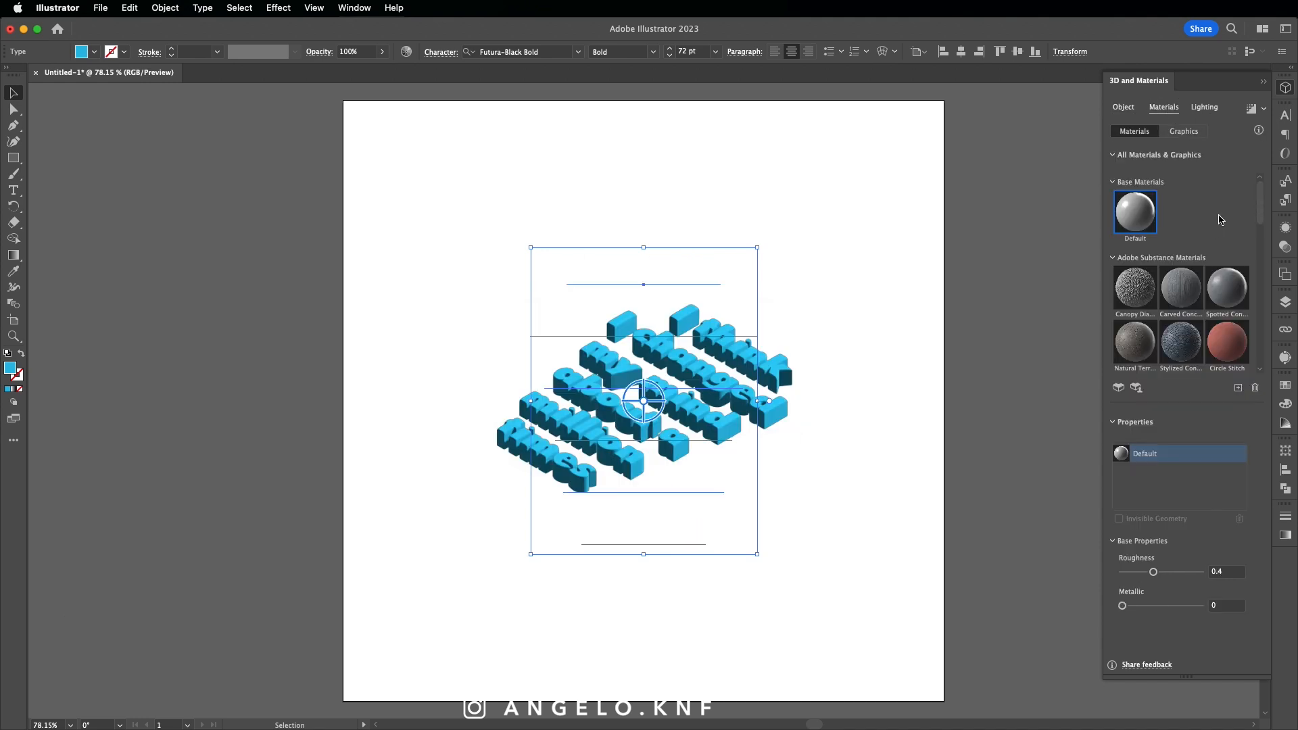
Step: Switch to the Lighting settings in the 3D and Materials panel
left_click(1204, 107)
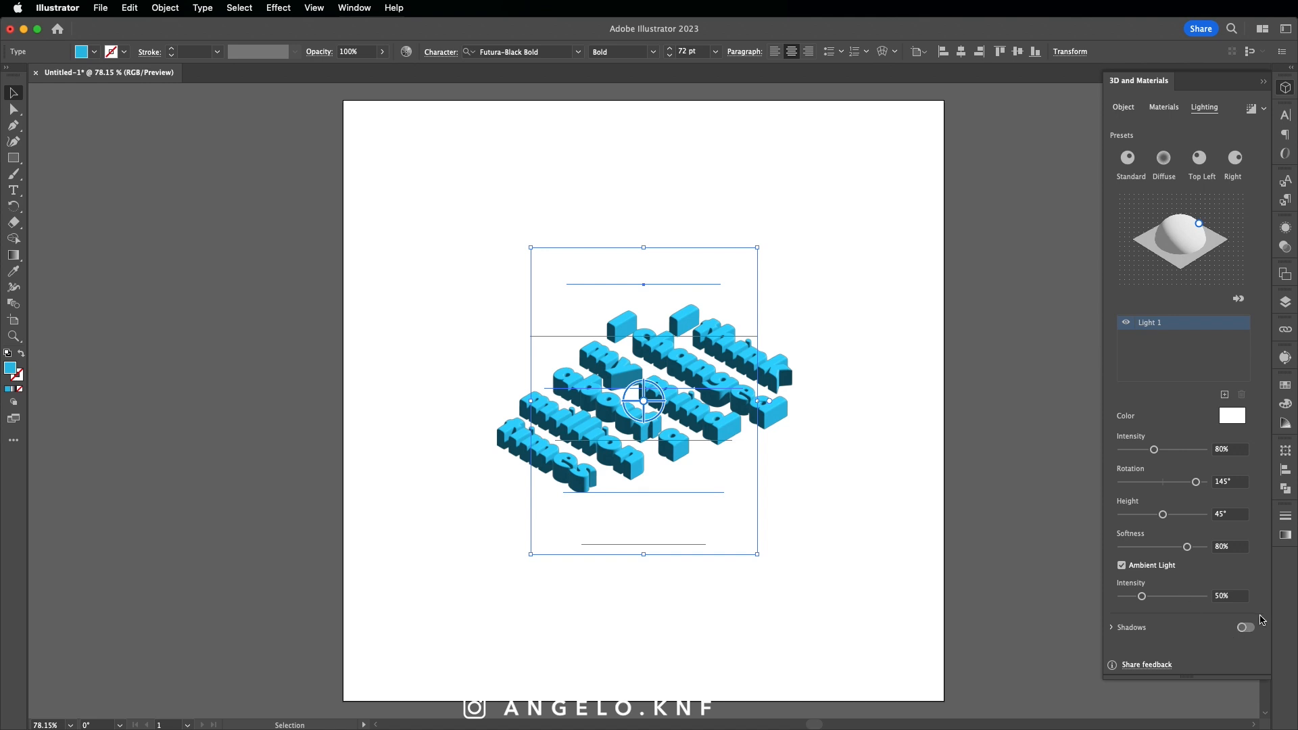
Step: Turn on shadows for the 3D quote and spread the shadow bounds to 400%
left_click(1245, 627)
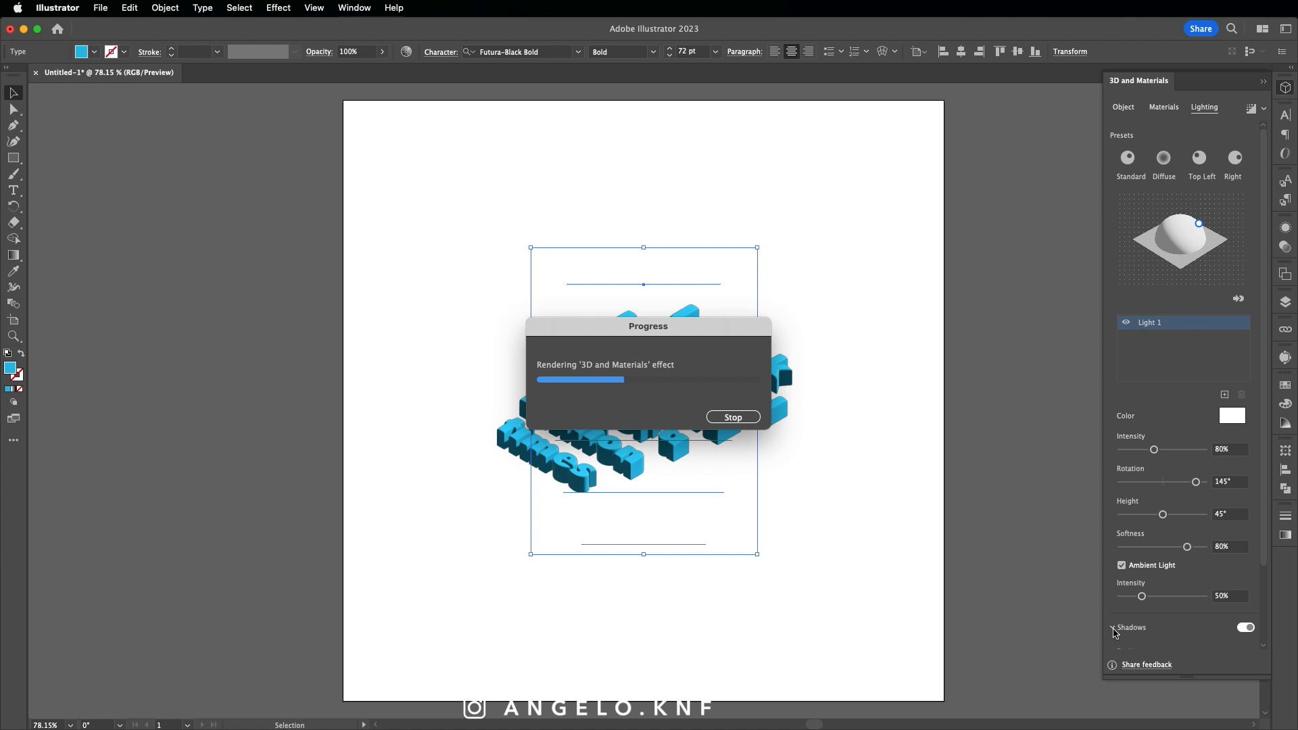
left_click(1113, 627)
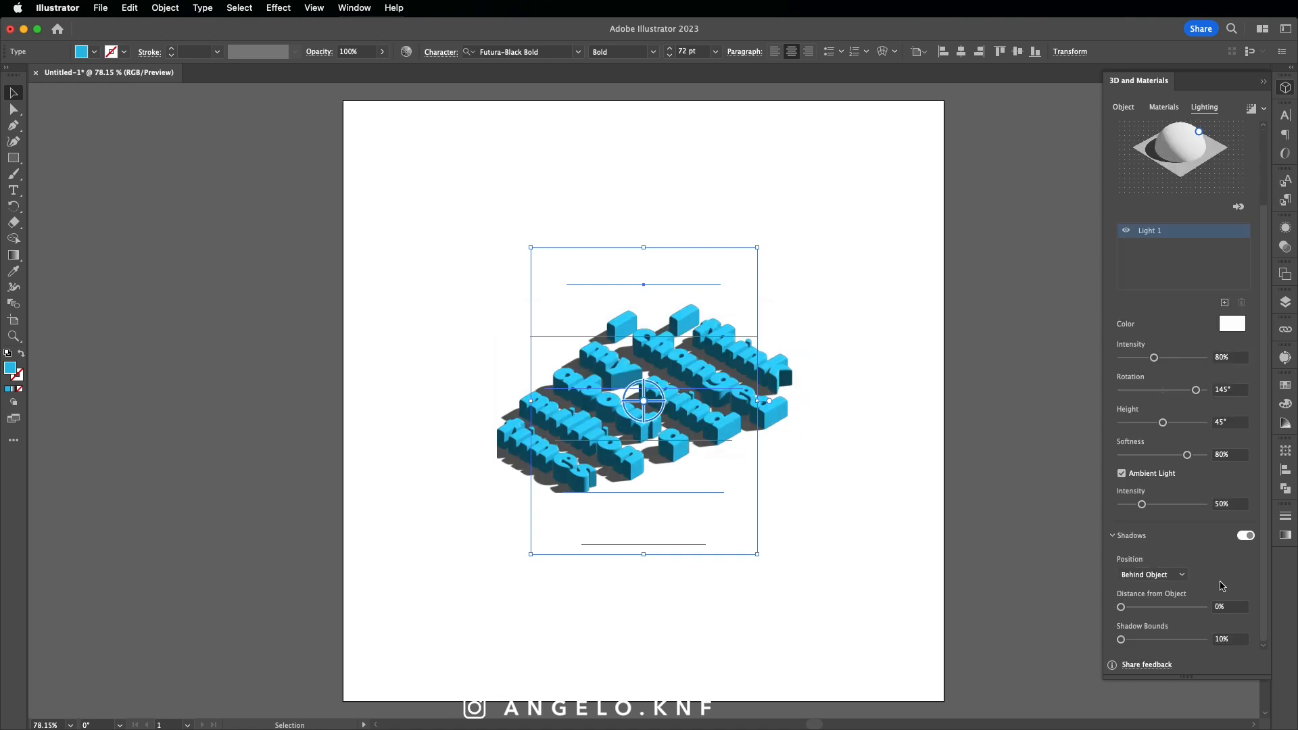
left_click_drag(1122, 639, 1188, 639)
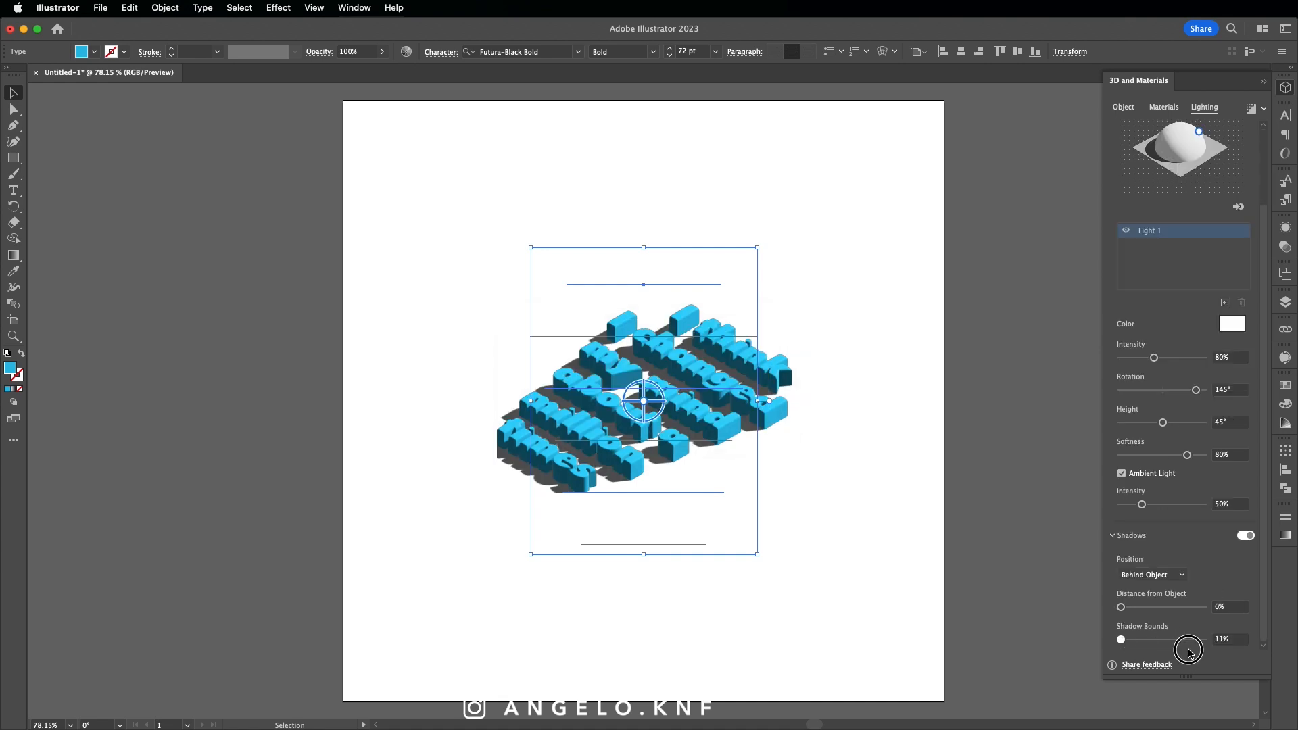
left_click_drag(1188, 639, 1205, 639)
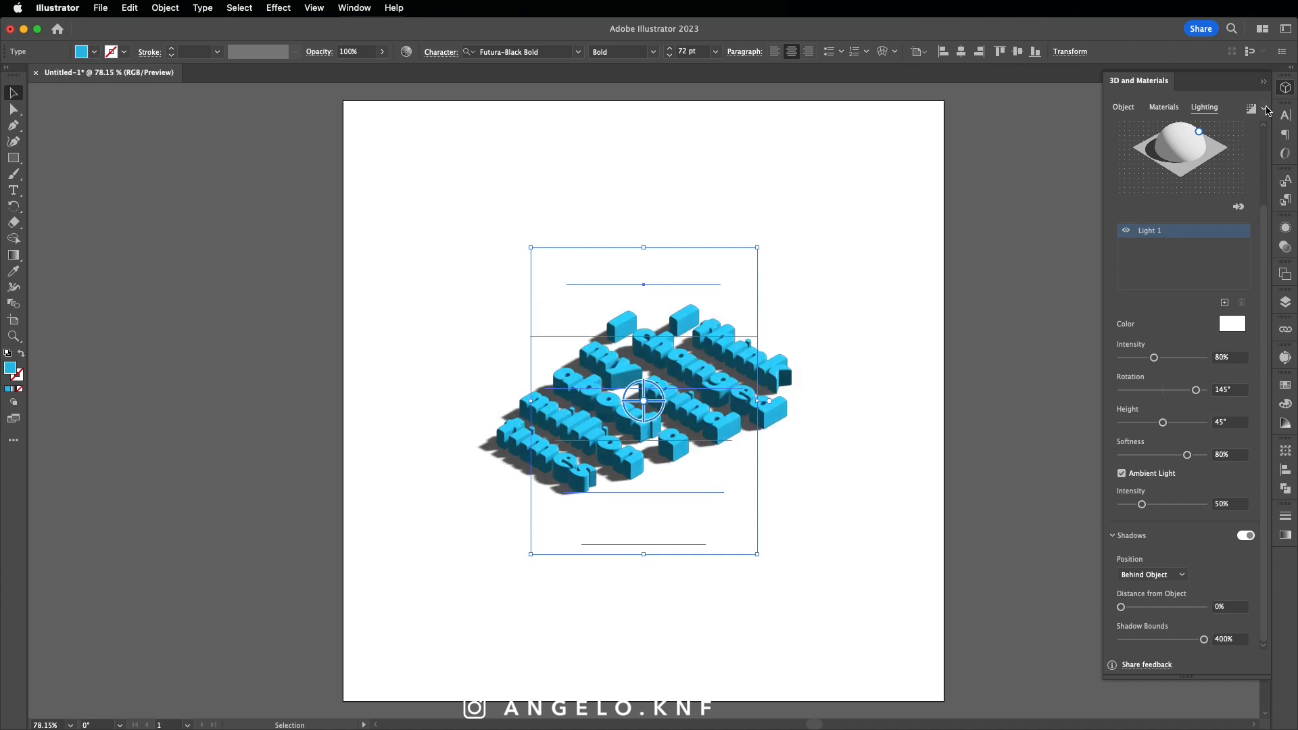
mouse_move(1251, 262)
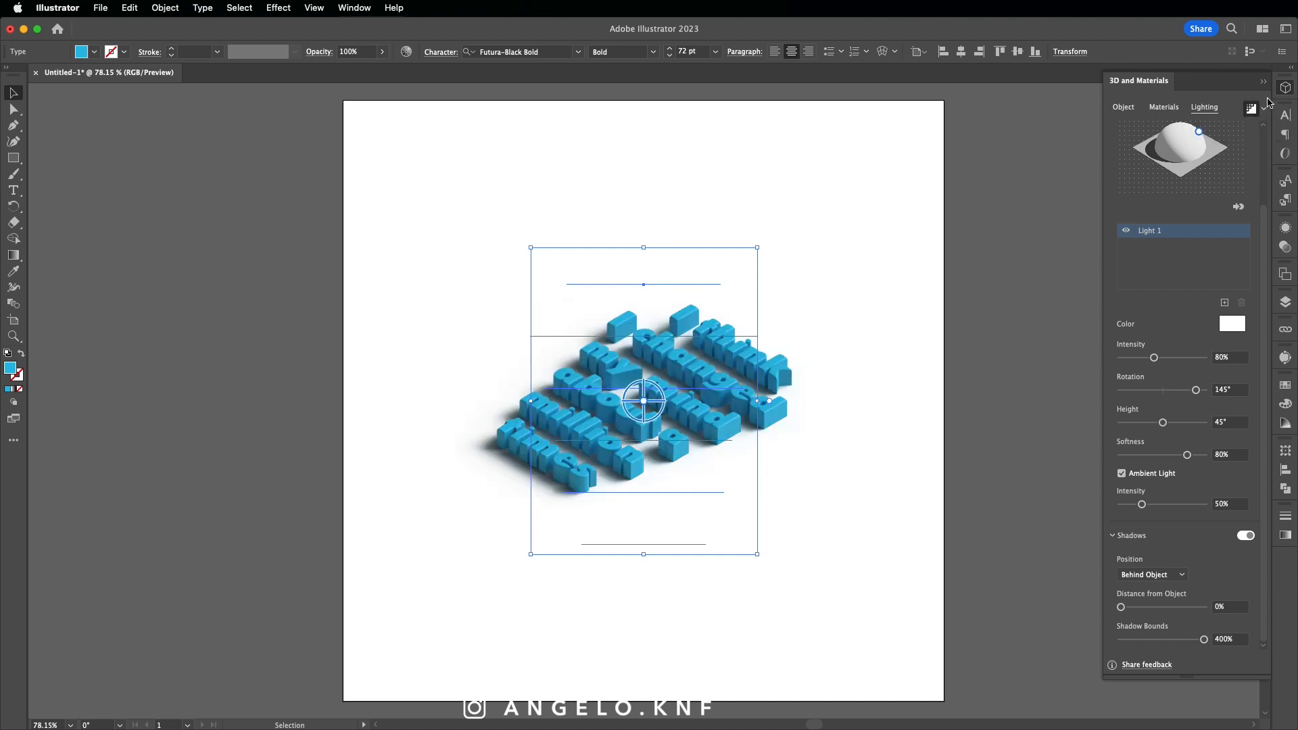
Step: Enable ray-tracing render quality and render the 3D quote
left_click(1251, 107)
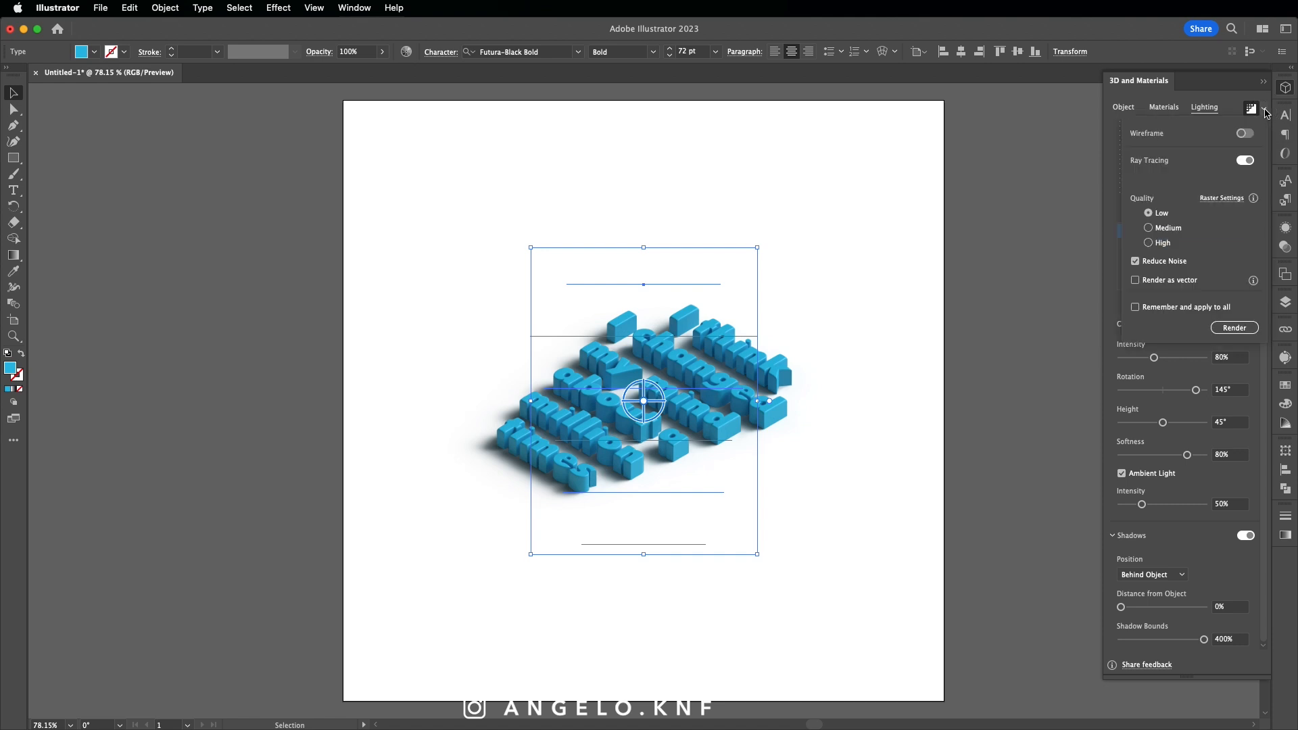
mouse_move(1190, 218)
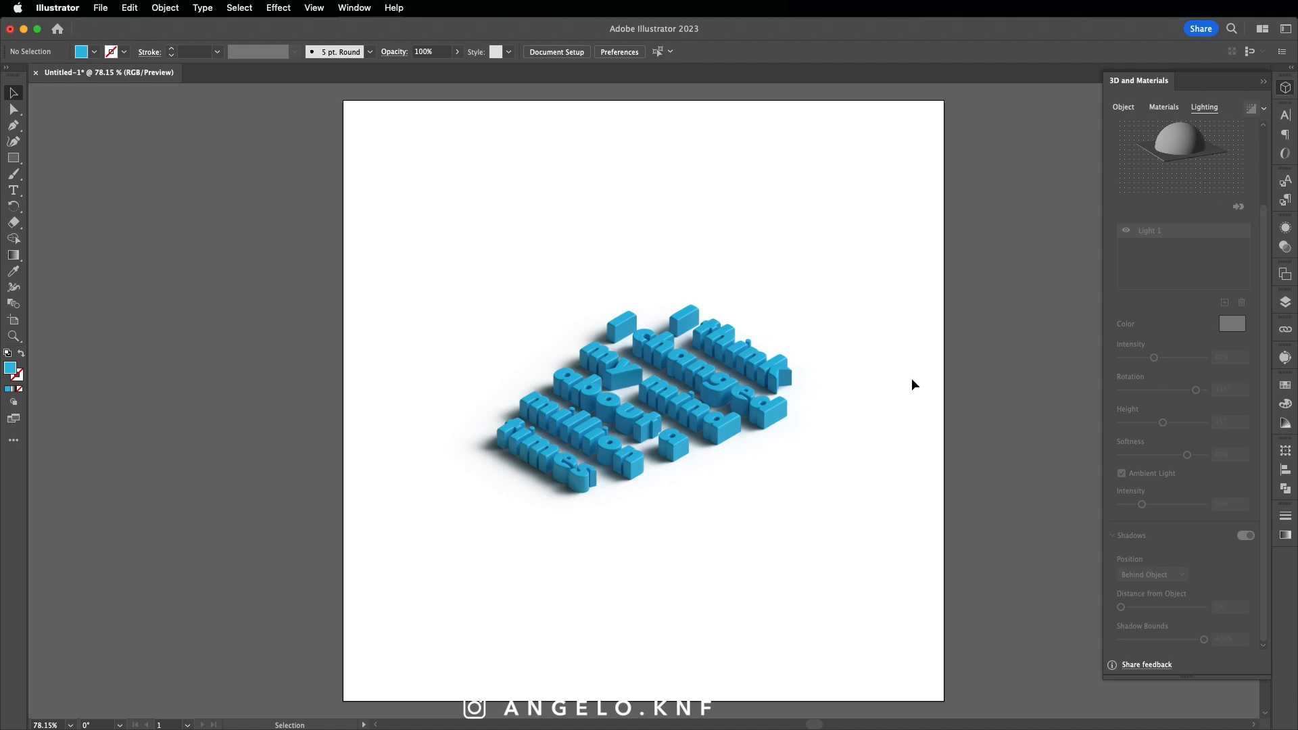
left_click(100, 8)
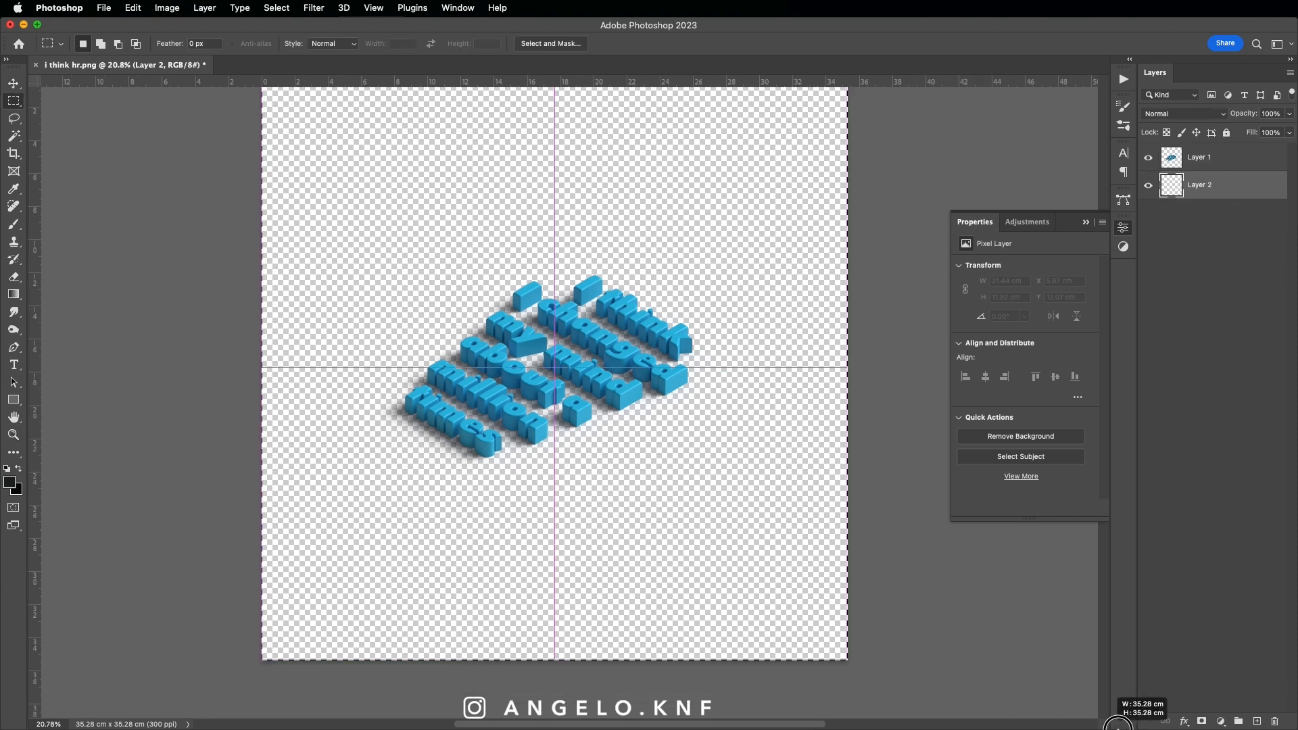
Step: Fill the selected lower layer with light purple #b485ff
right_click(579, 373)
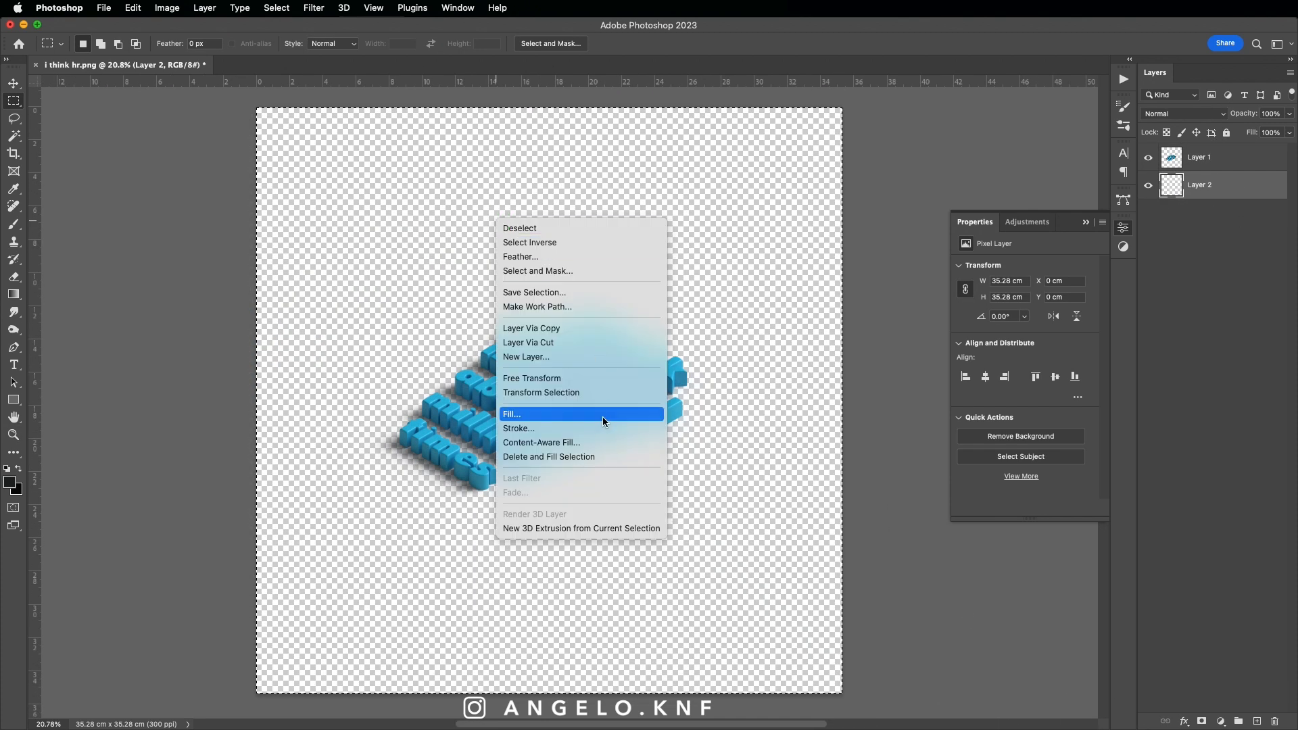
left_click(512, 414)
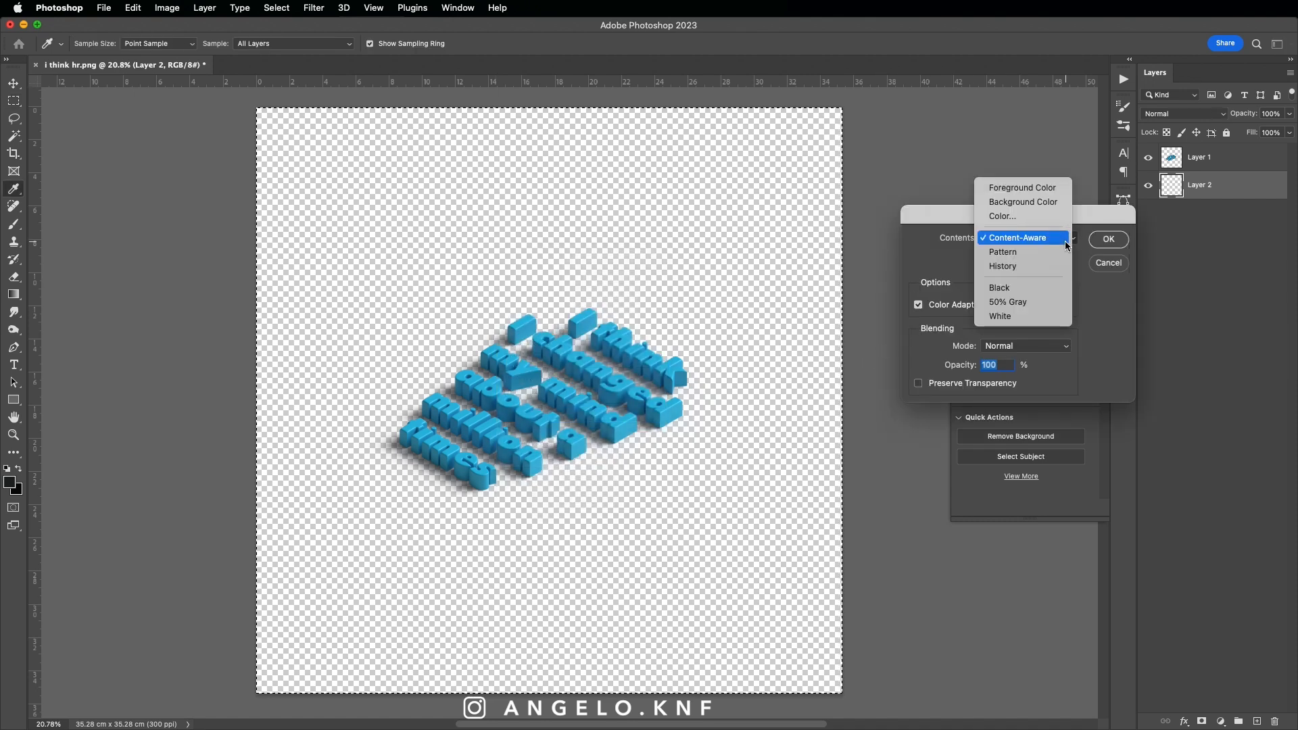
left_click(1003, 216)
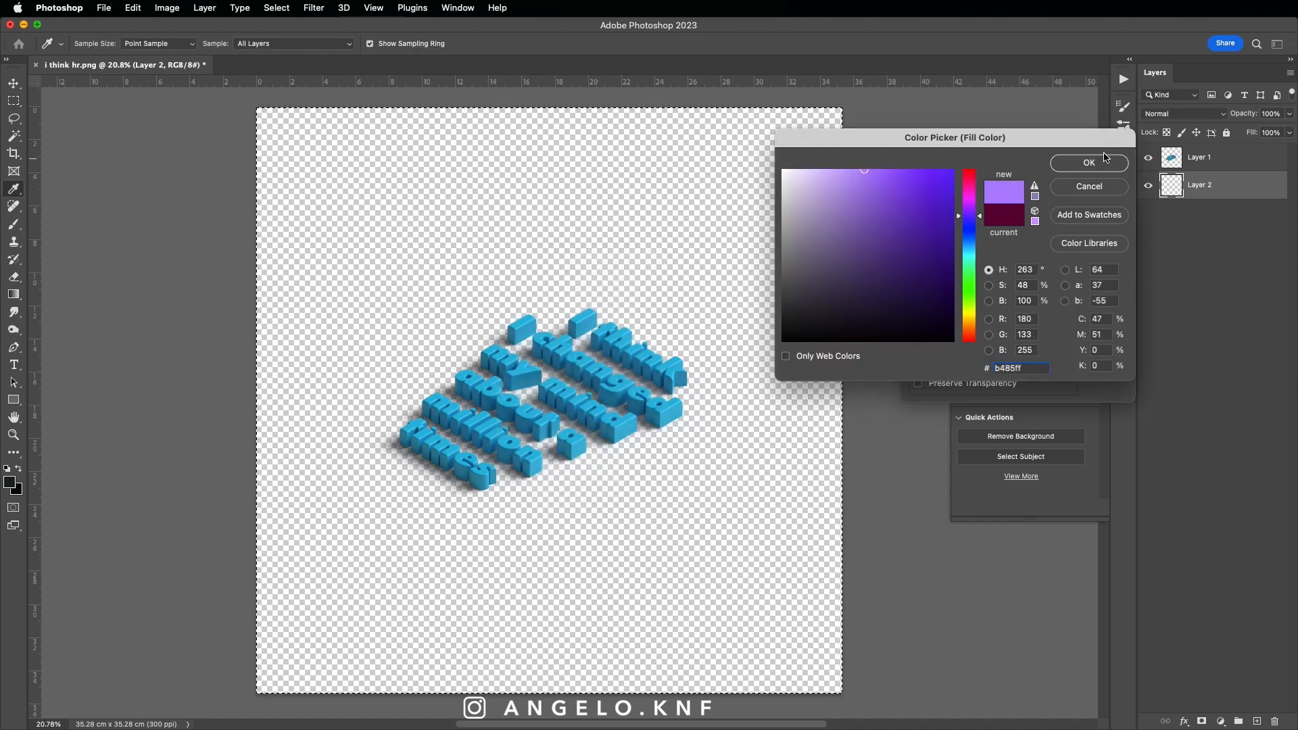
left_click(1089, 162)
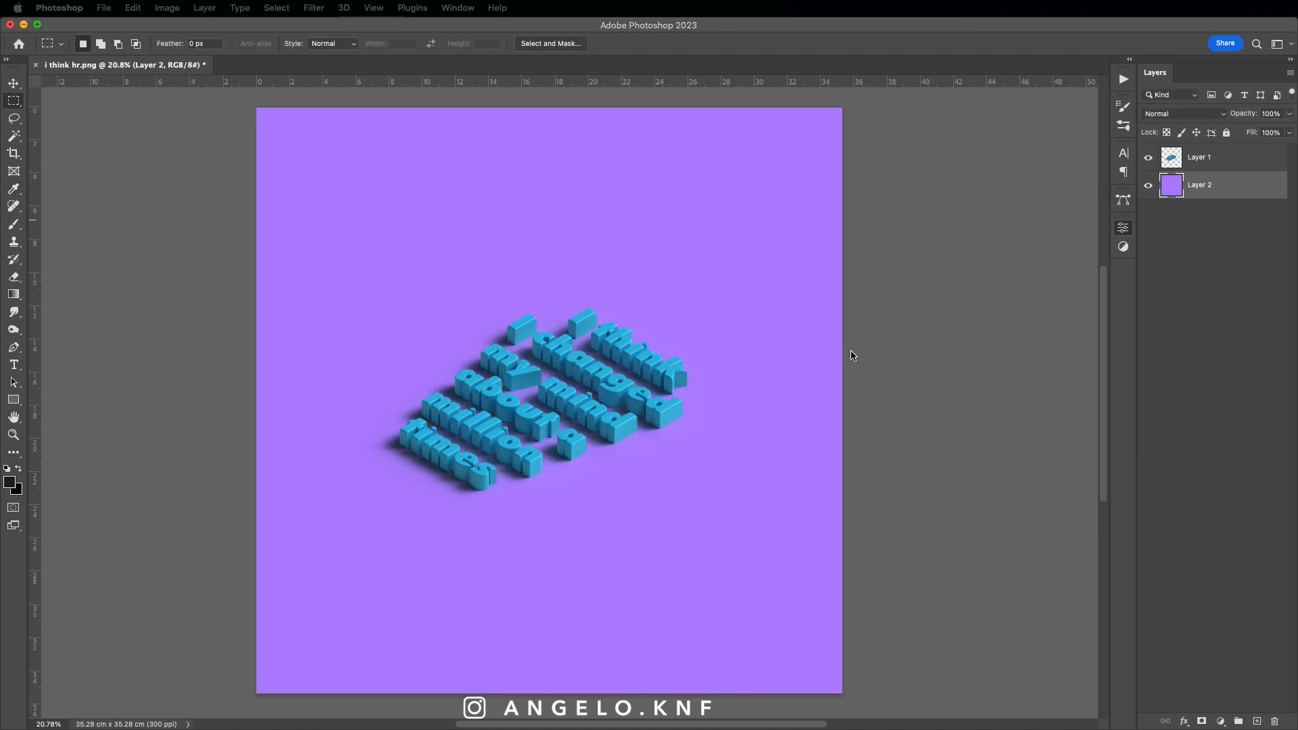
mouse_move(1226, 605)
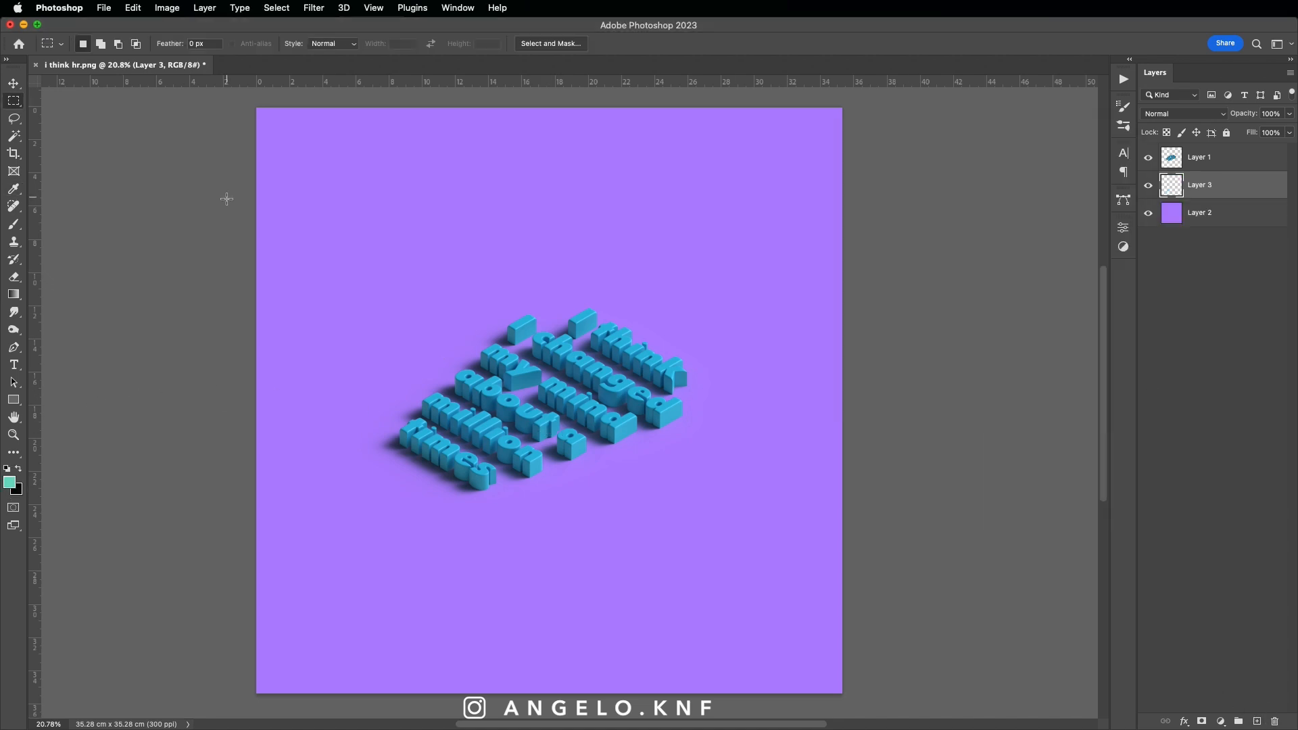
Step: Select the Gradient tool for a teal-to-transparent gradient
left_click(14, 298)
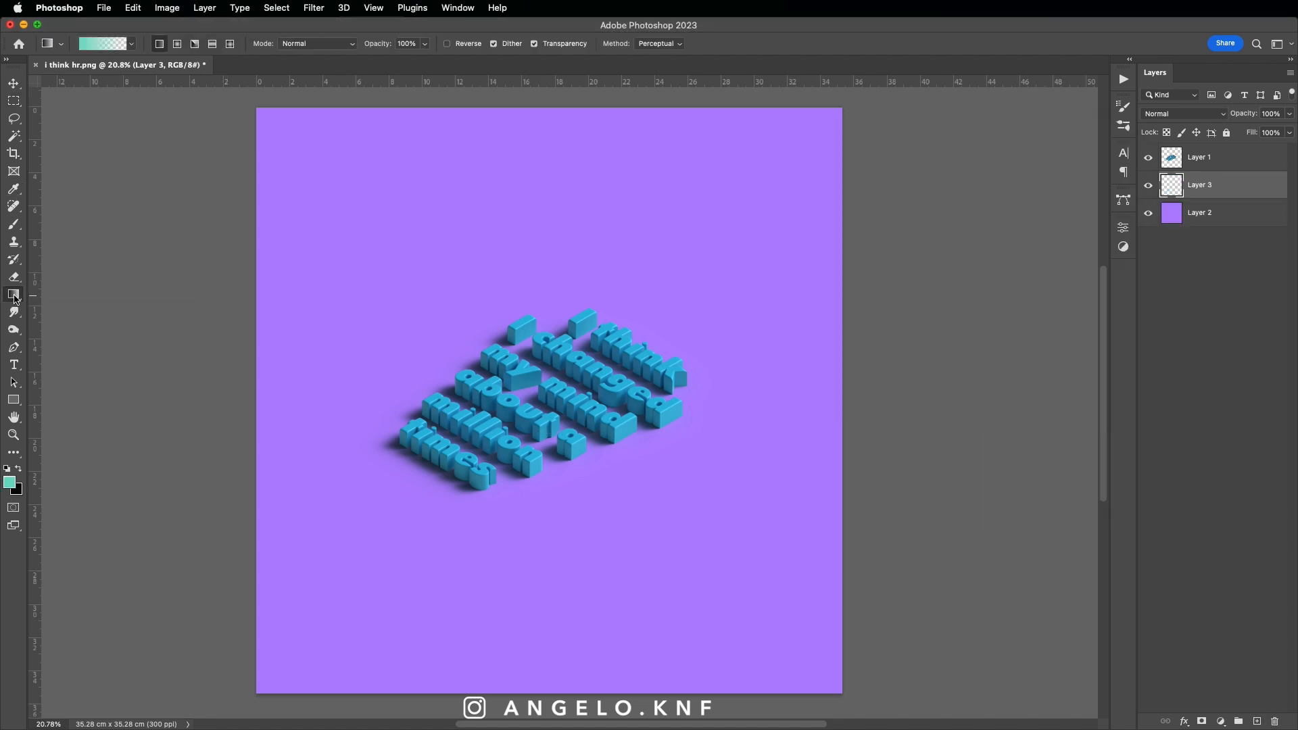
mouse_move(15, 297)
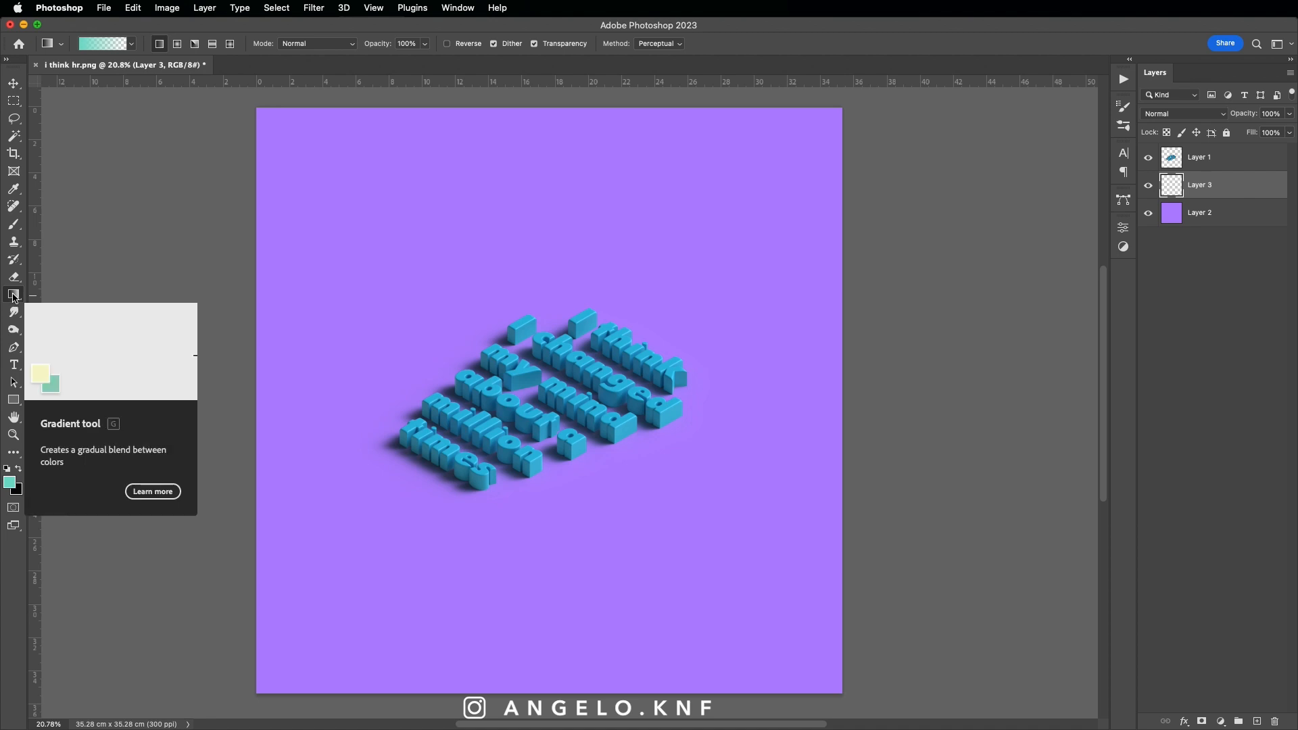
left_click(13, 297)
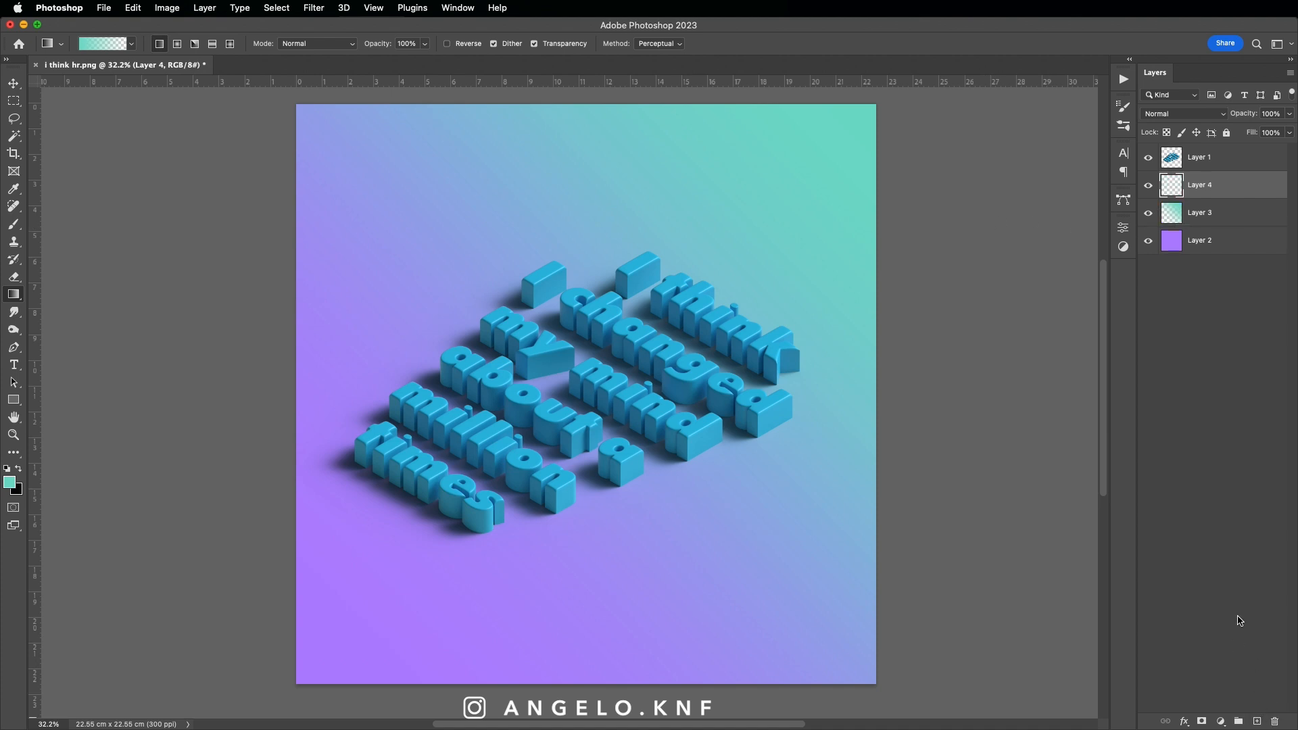
Step: Move Layer 4 above Layer 1 and clip it to the 3D text
left_click_drag(1199, 185, 1199, 156)
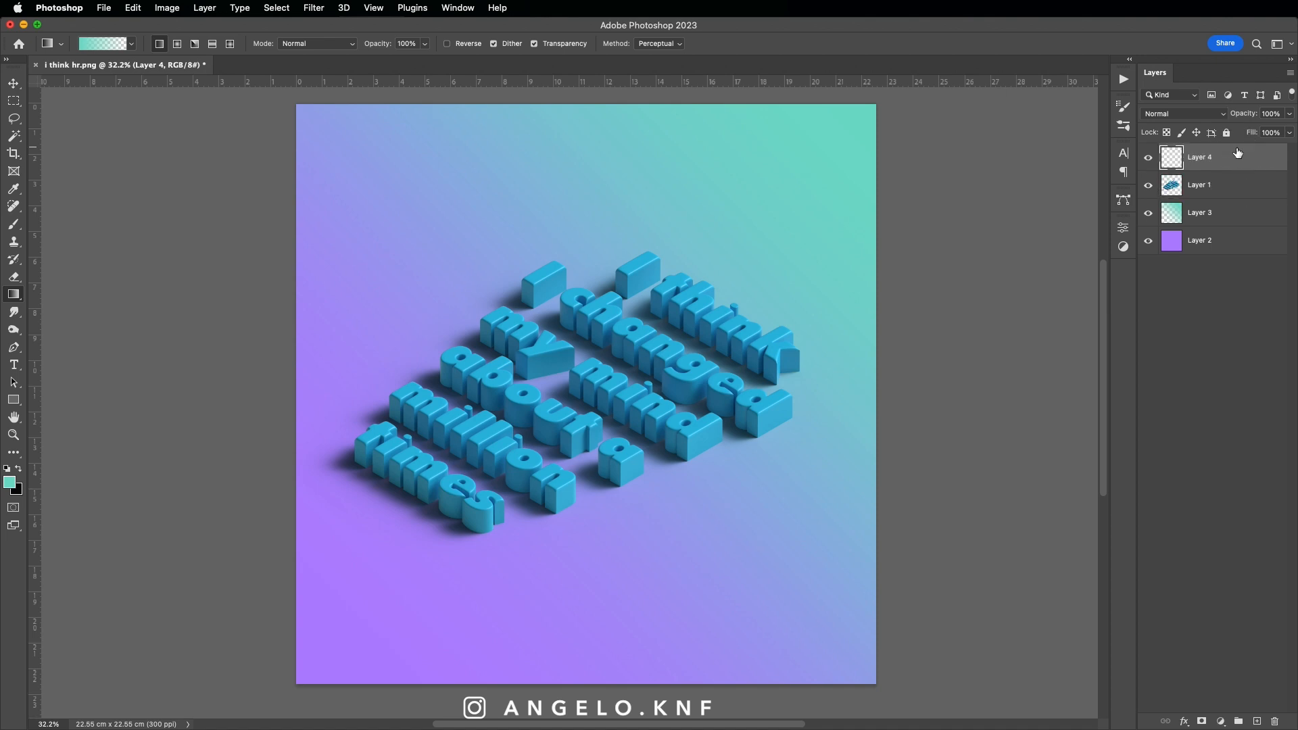
mouse_move(1238, 156)
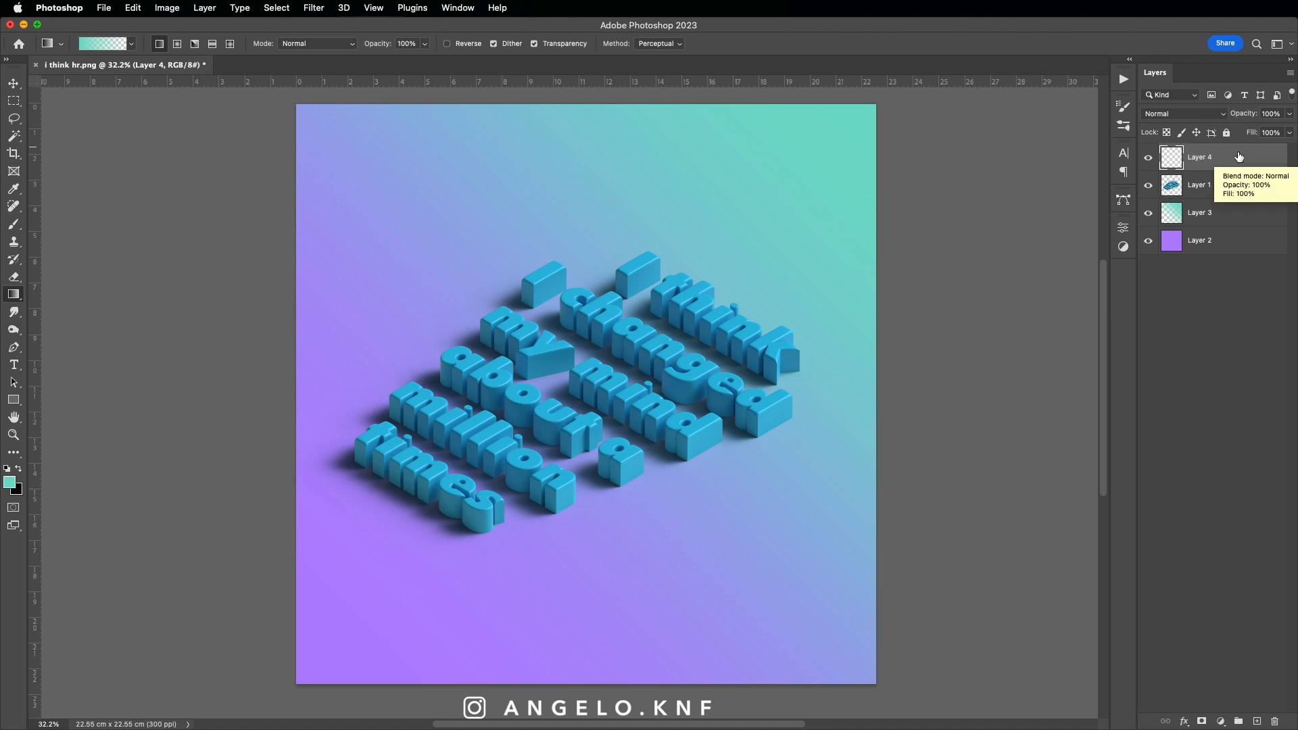
right_click(1199, 158)
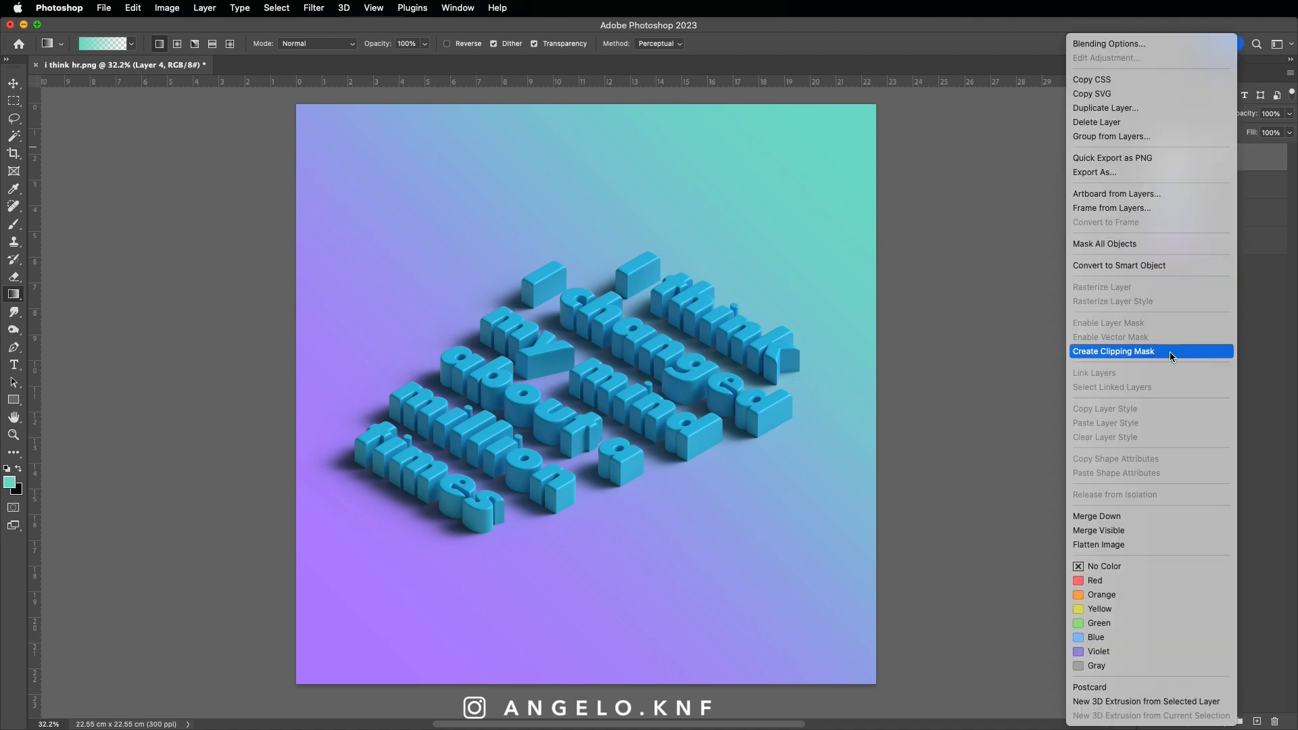
left_click(1113, 351)
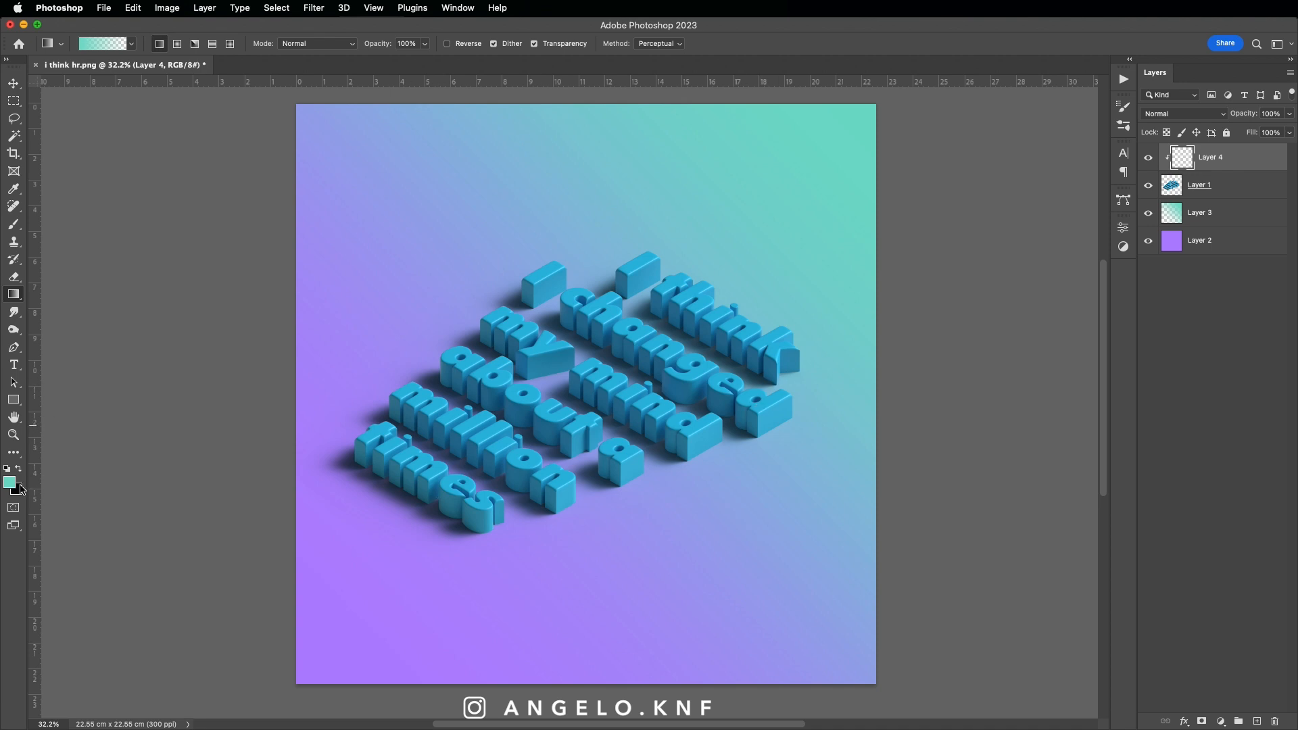
Step: Fill the clipped layer with a pink gradient and set its blend mode to Hue
left_click(8, 483)
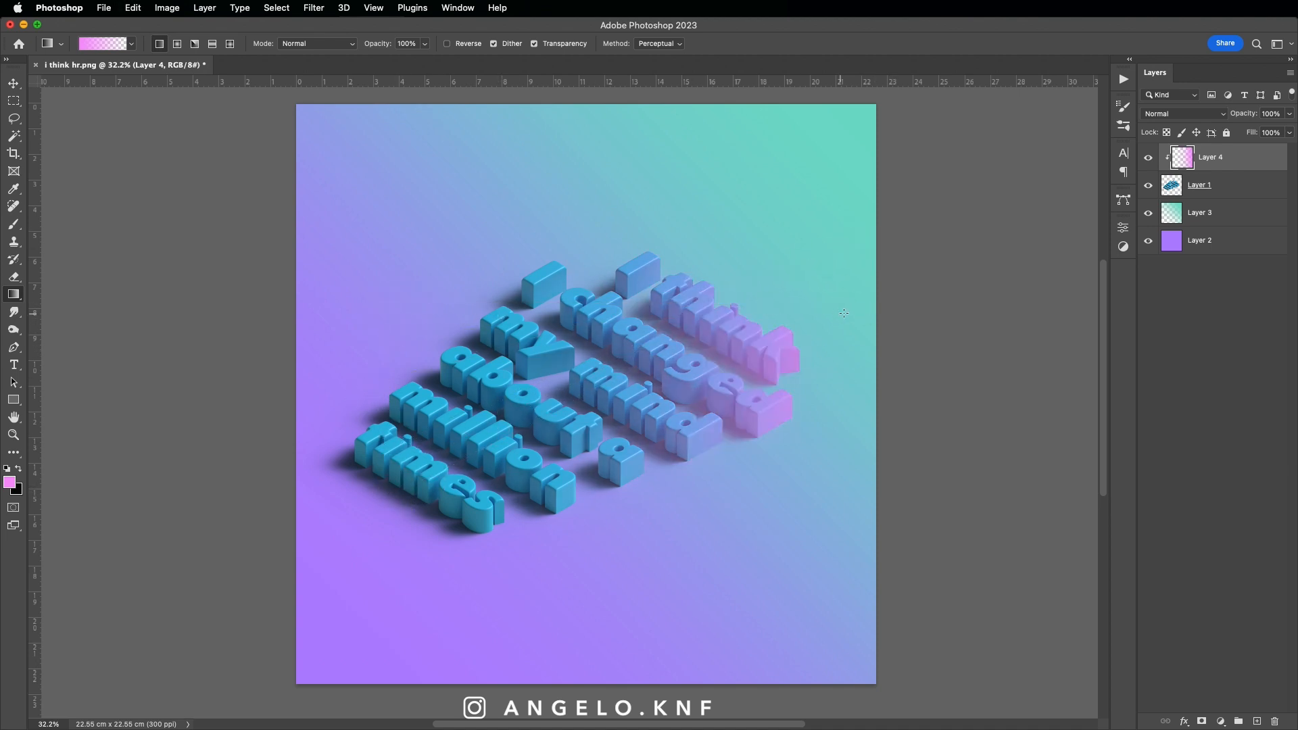
left_click(1184, 114)
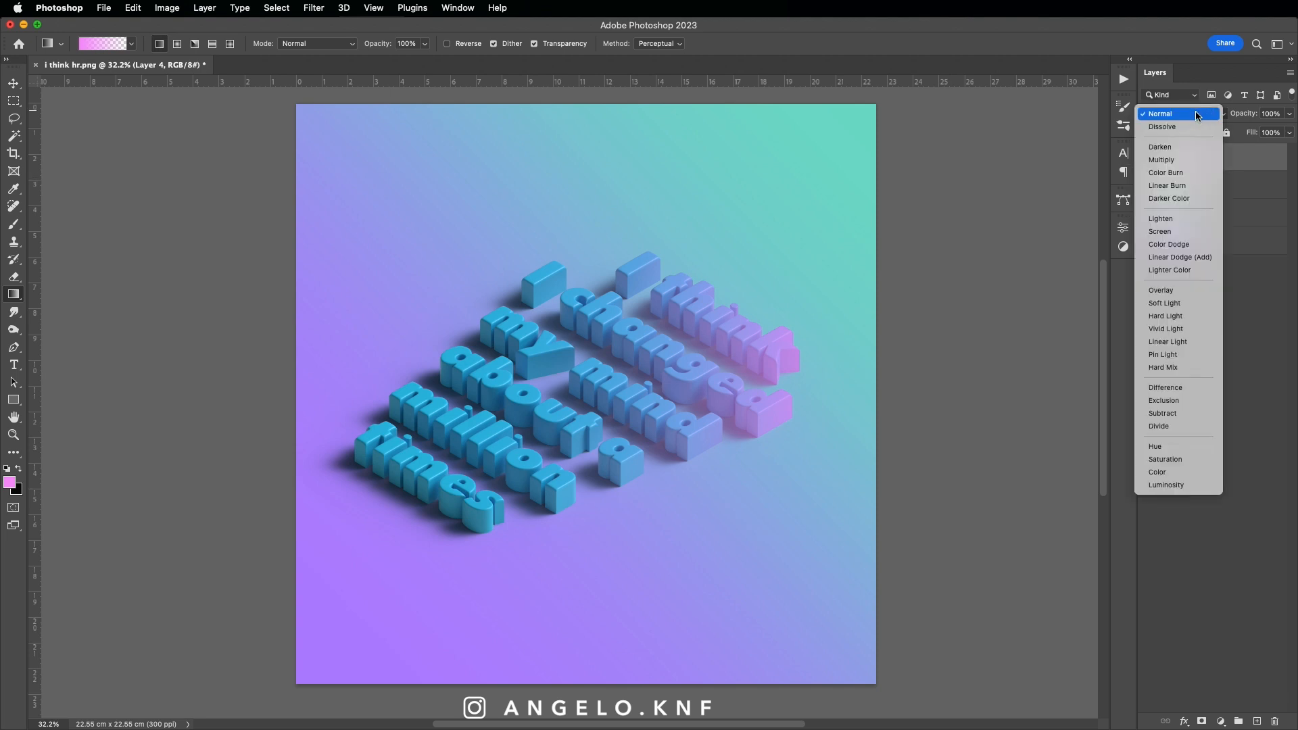
left_click(1155, 446)
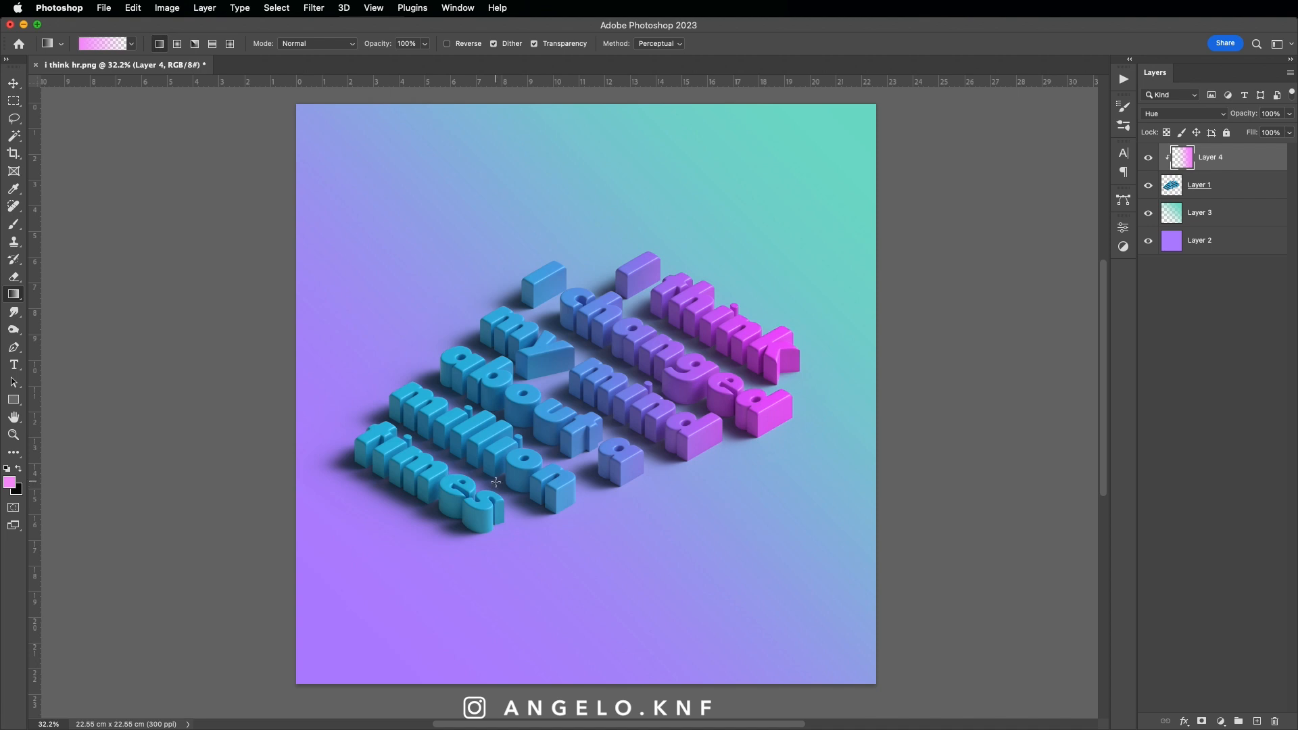
Step: Stamp light cyan marks with an enlarged spray splatter brush around the lower-left letters
left_click(9, 483)
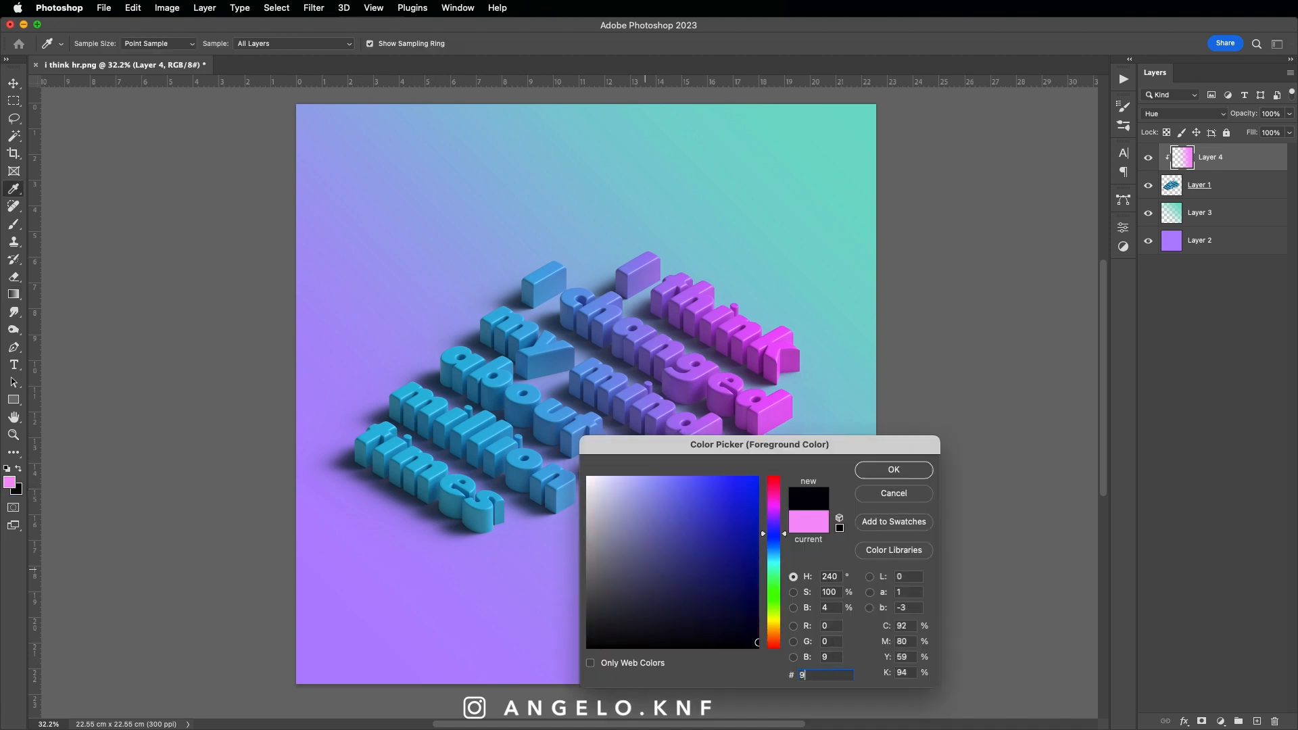
left_click(893, 470)
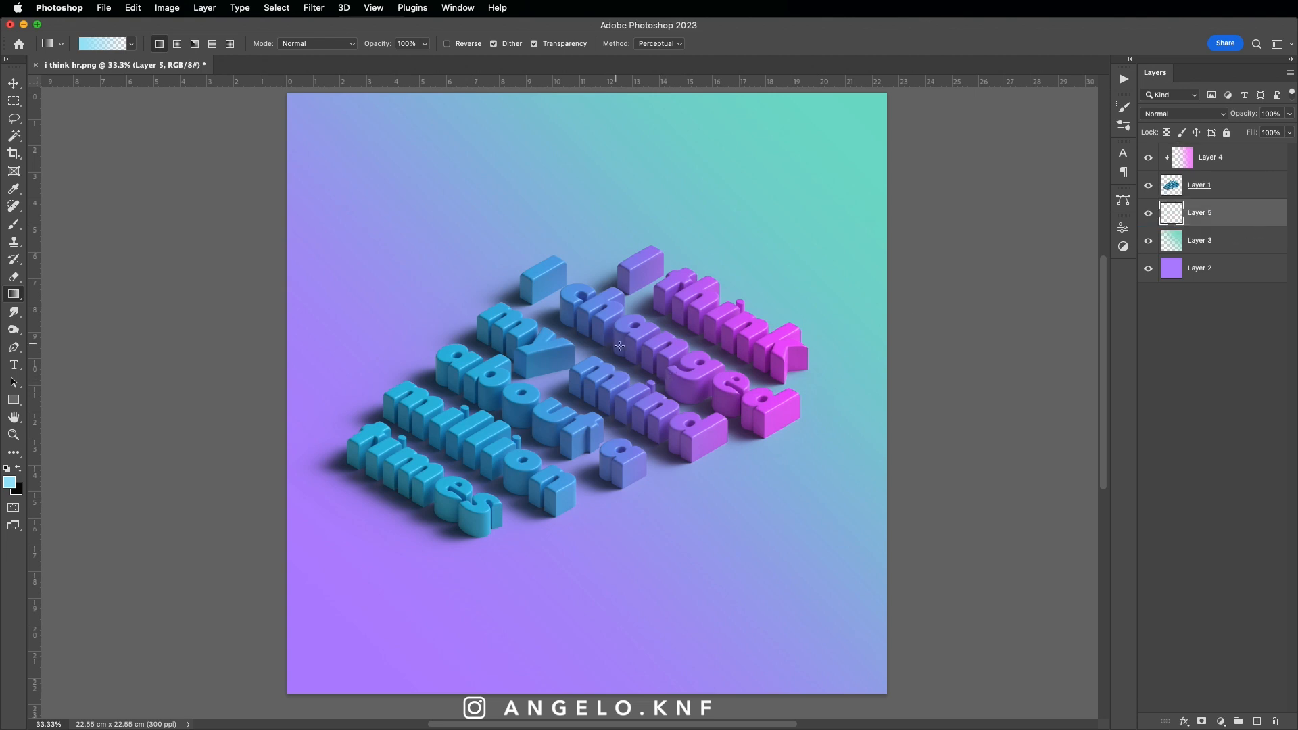
left_click(14, 226)
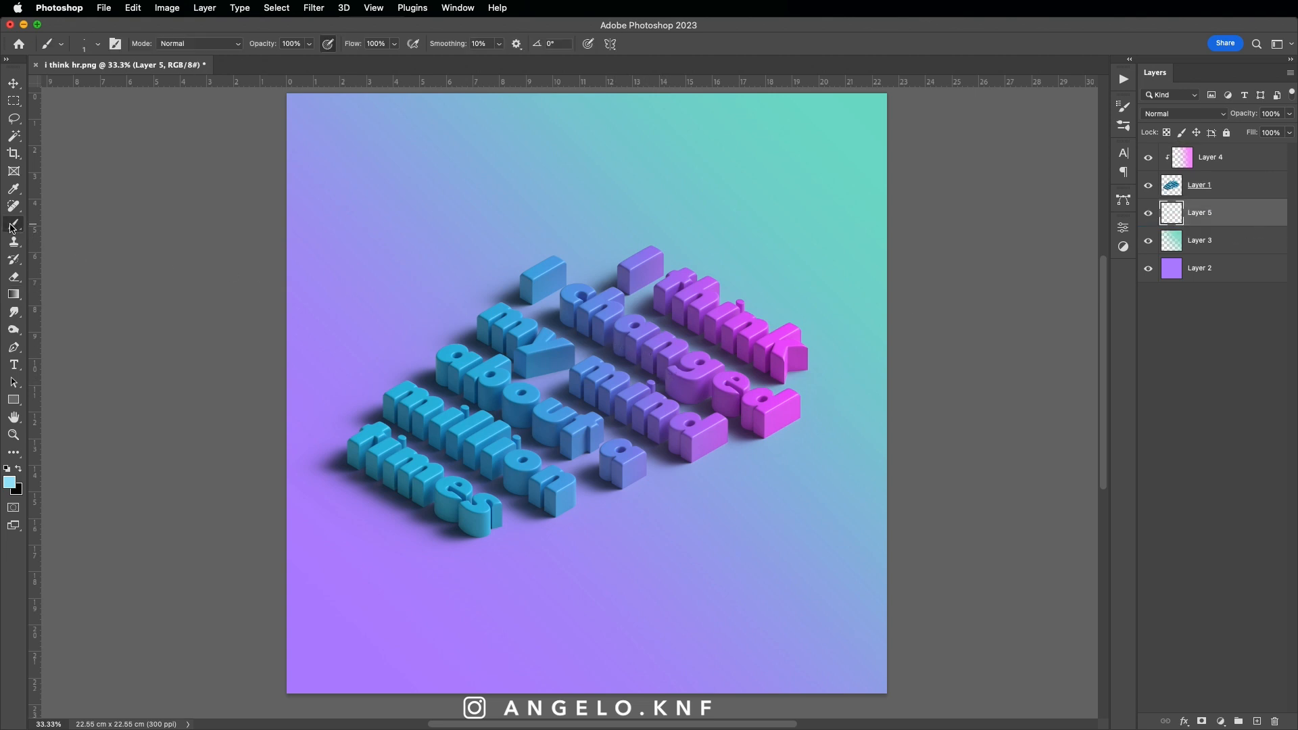
left_click(93, 43)
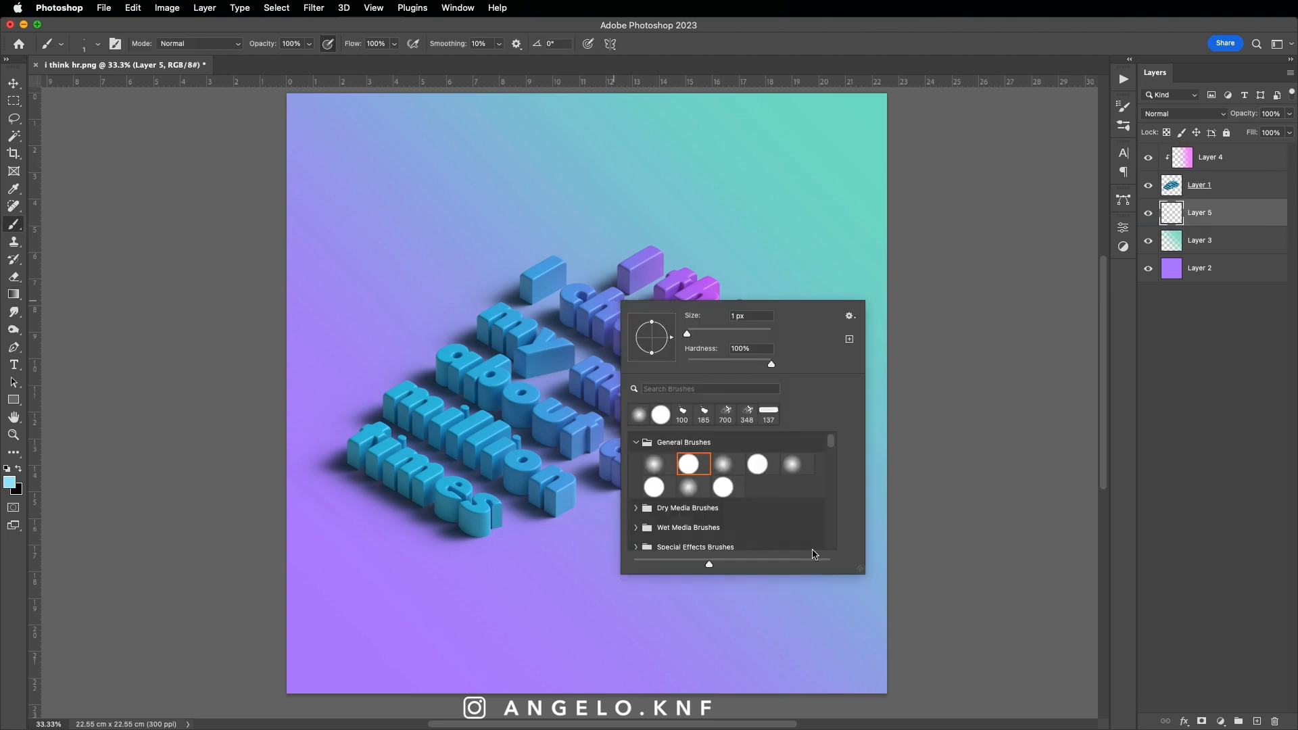
mouse_move(668, 517)
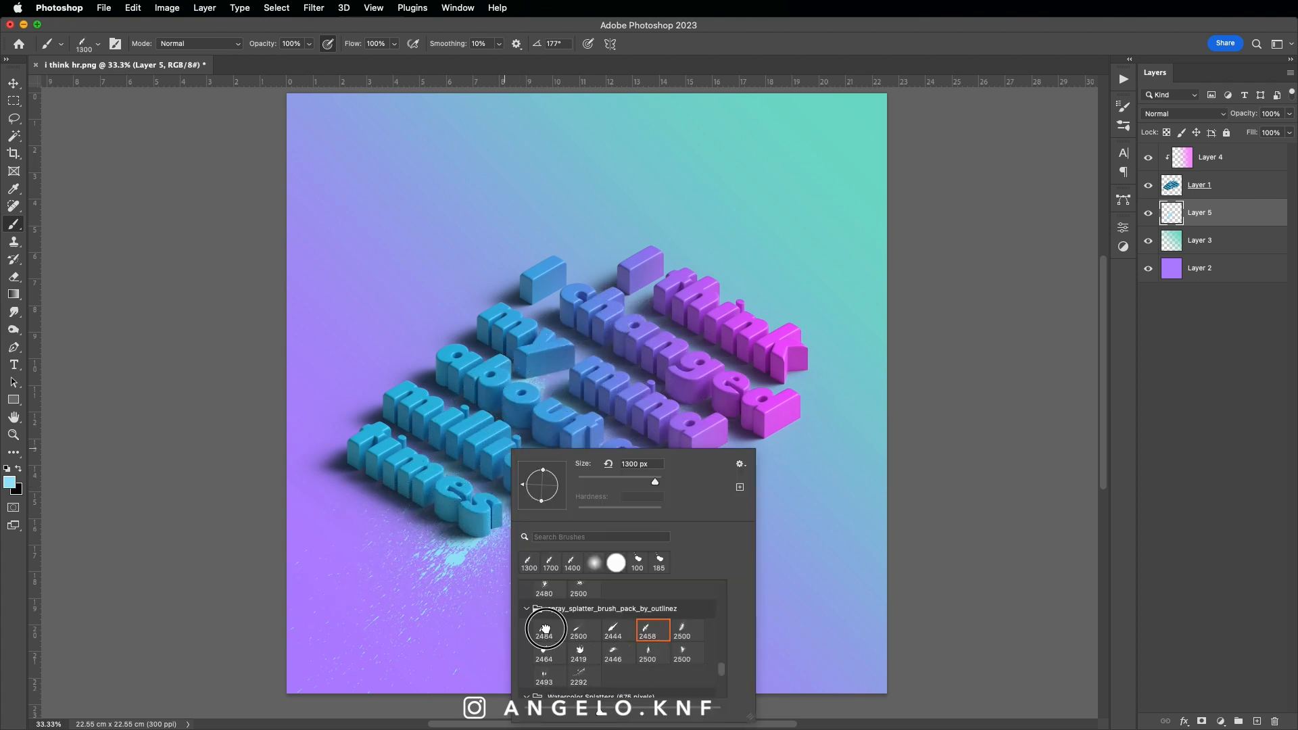
left_click(544, 631)
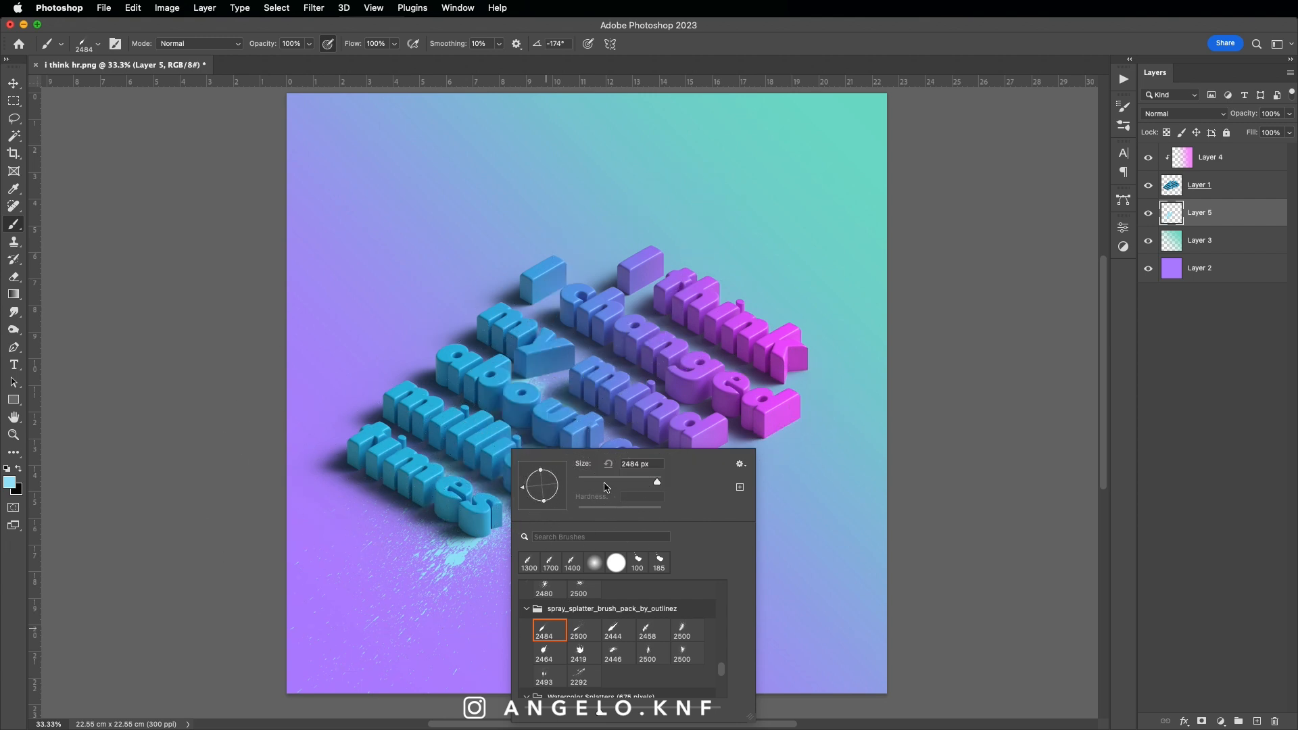
left_click_drag(671, 340, 564, 514)
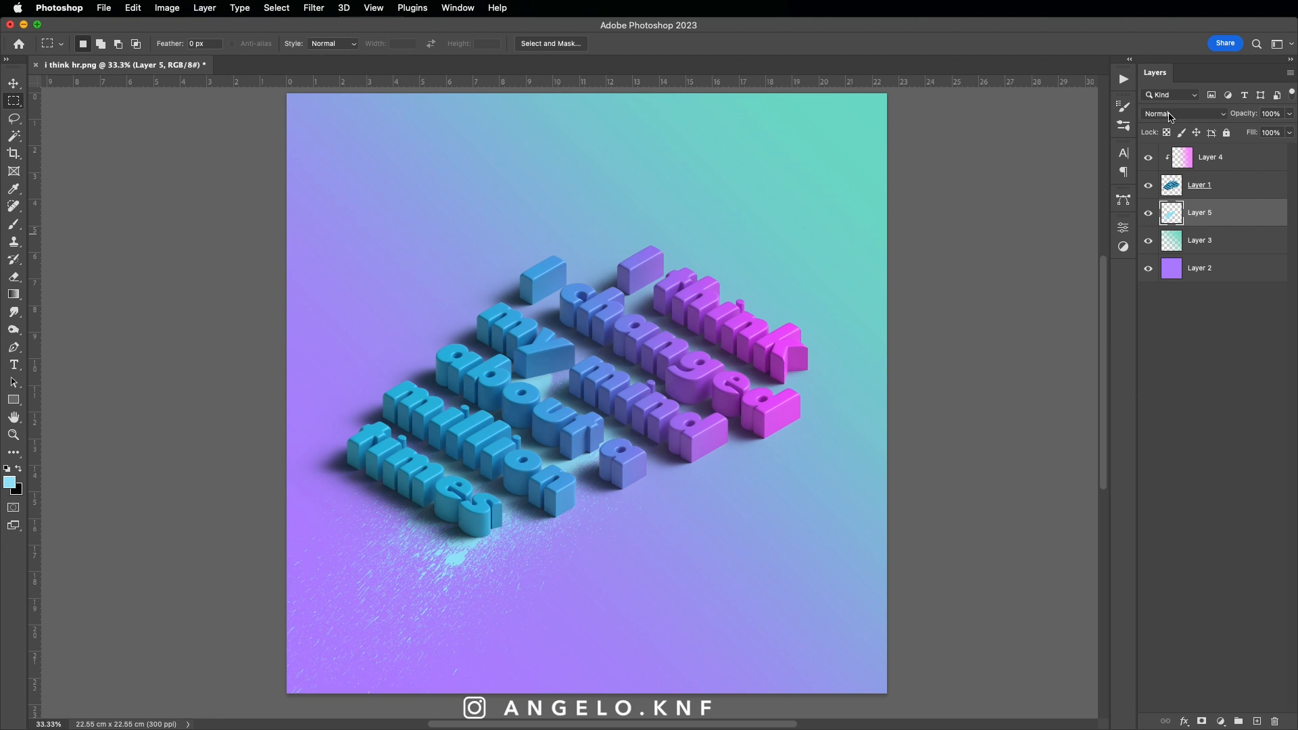
Step: Switch Layer 5's blend mode from Normal to Overlay
left_click(1172, 114)
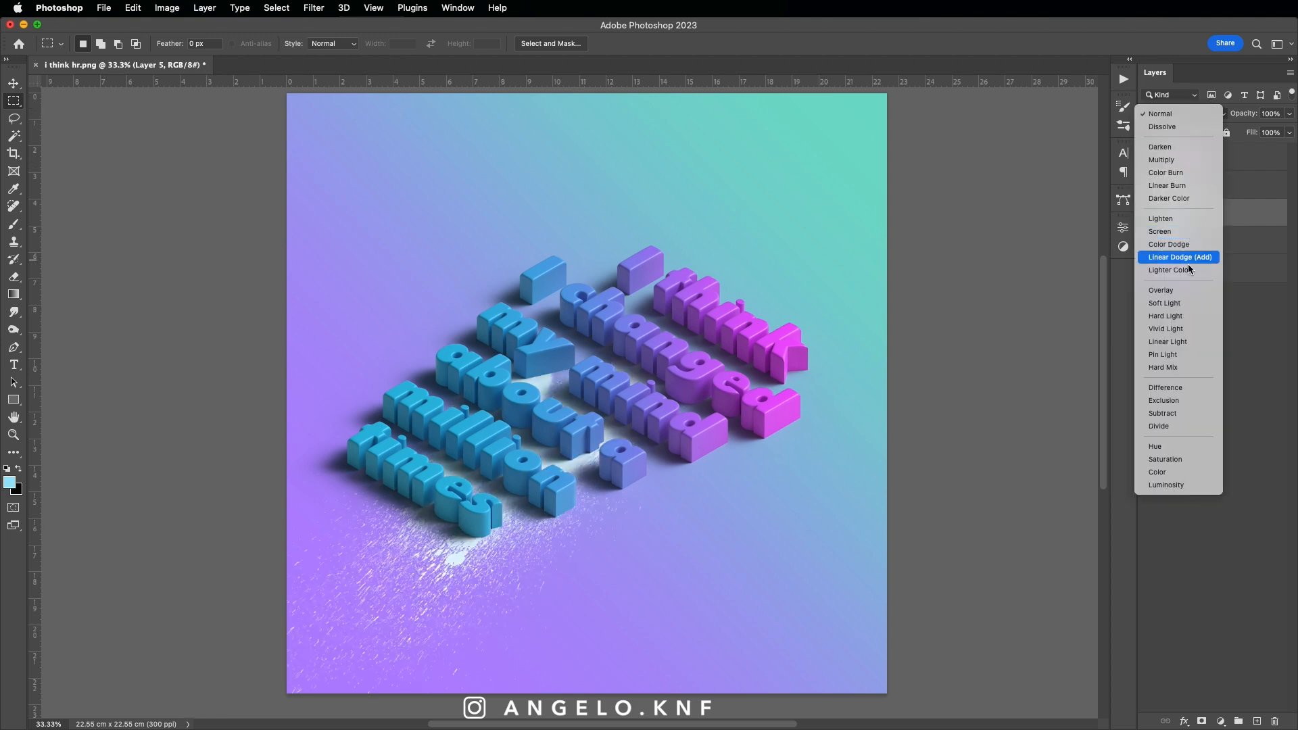
left_click(1161, 290)
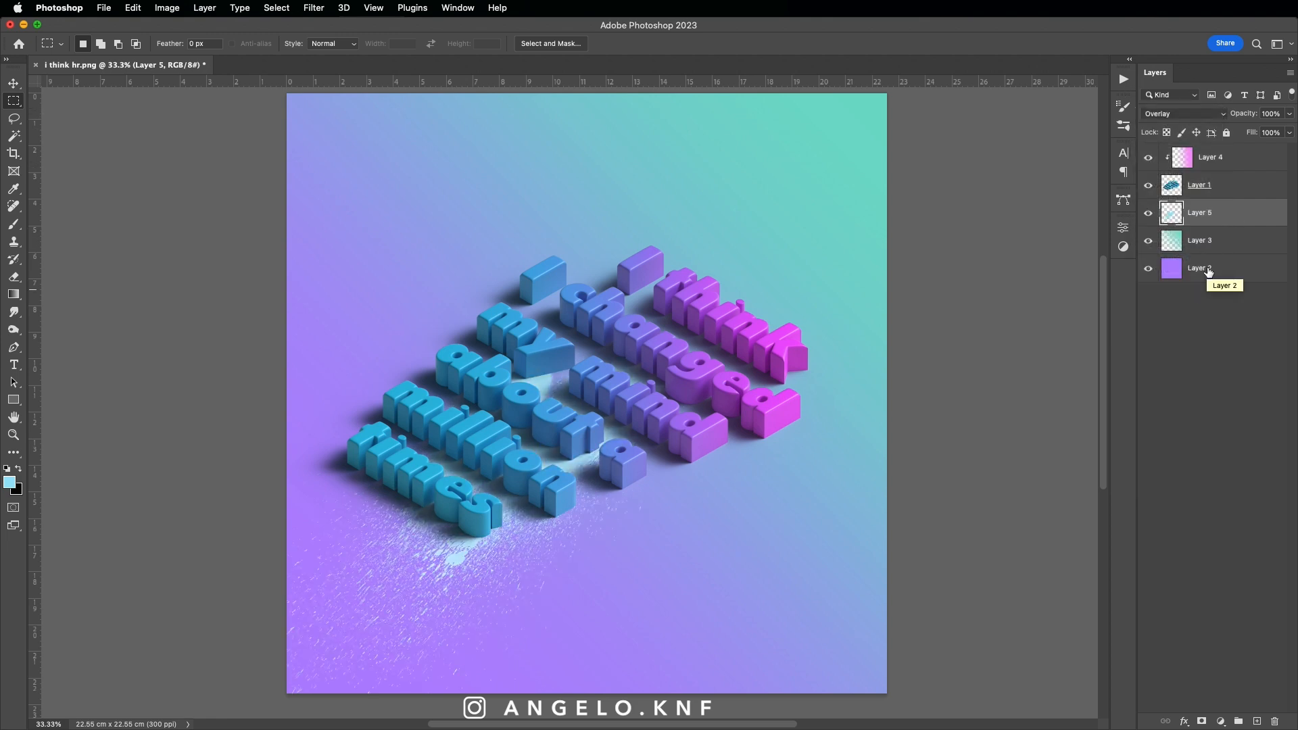